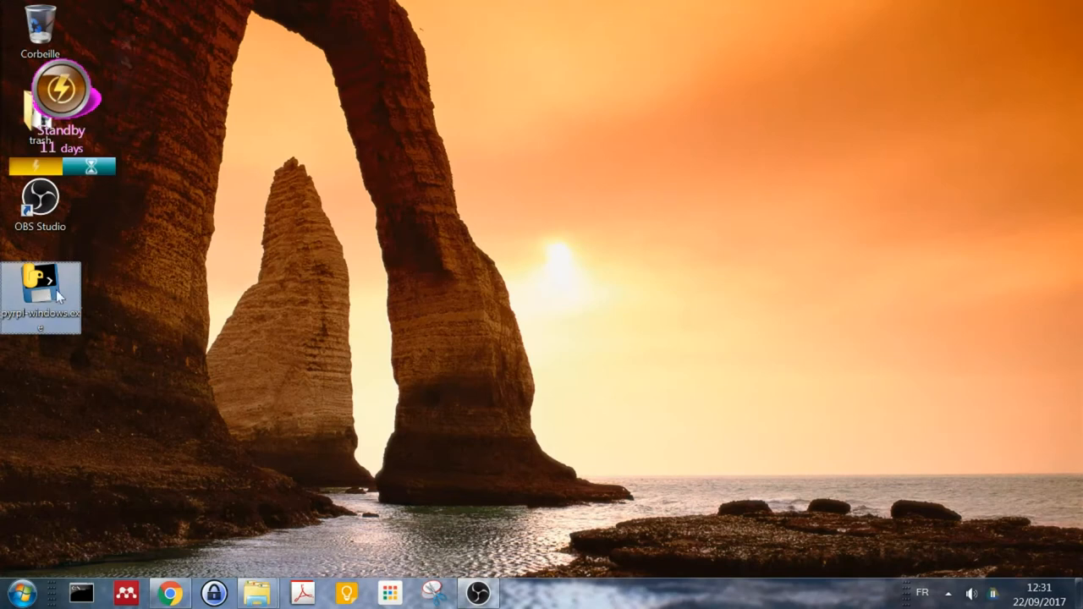
Step: Launch pyrpl-windows.exe from the desktop and allow it past the unverified-publisher warning
{"action": "double_click", "coordinate": [41, 281]}
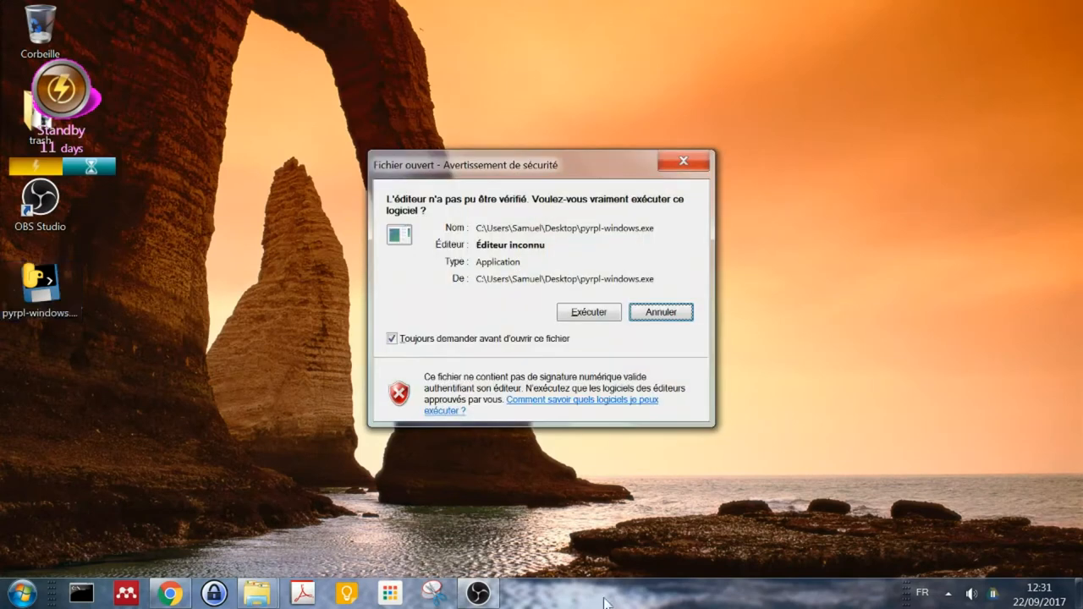
{"action": "left_click", "coordinate": [588, 312]}
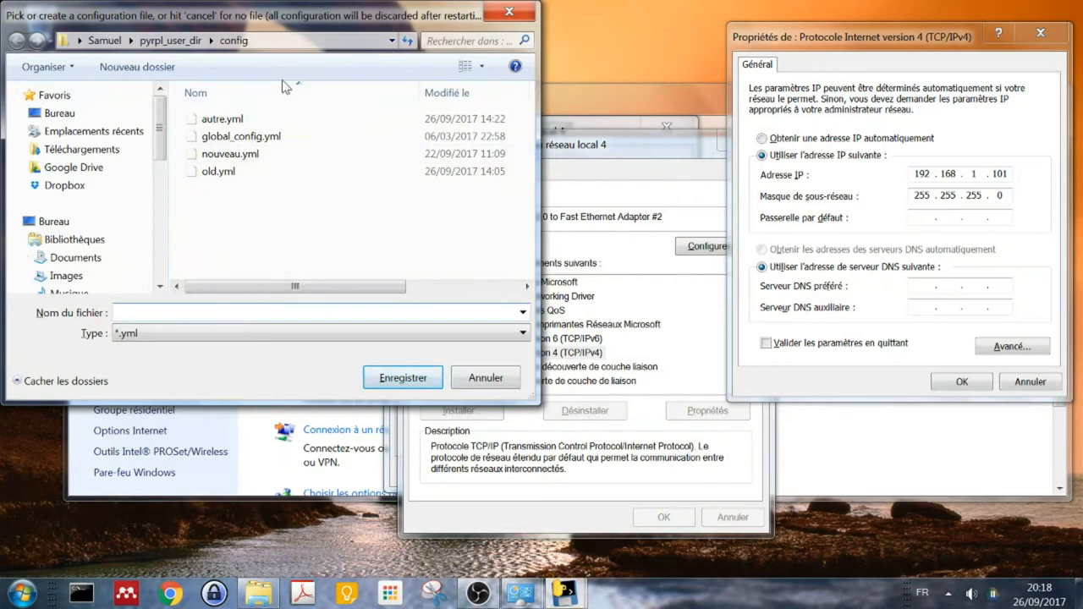
Step: Save a new configuration named 'demo' and connect to the Red Pitaya at 192.168.1.100
{"action": "type", "text": "d"}
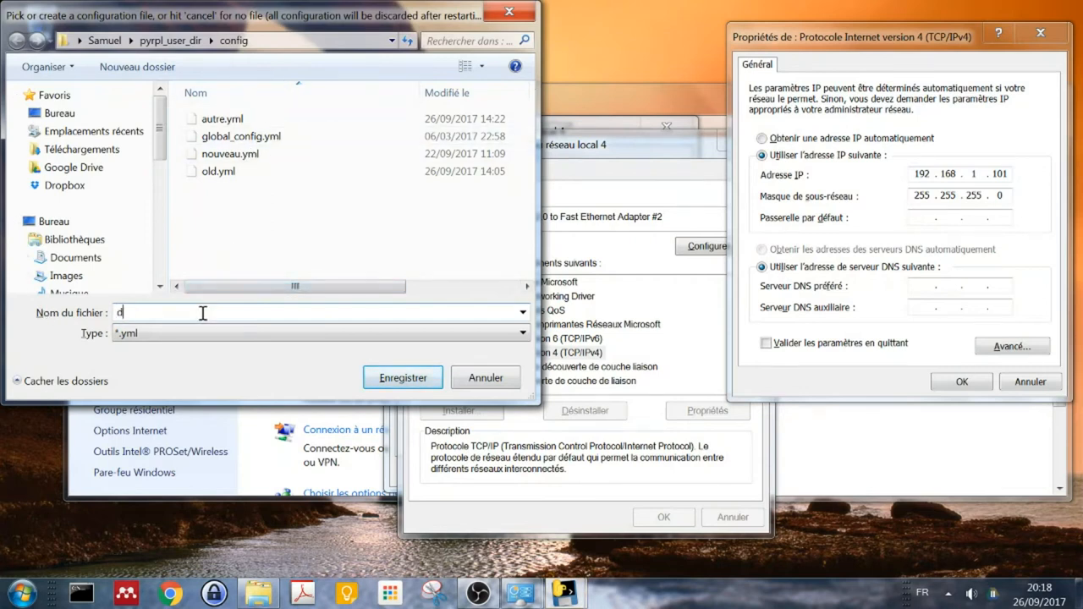
{"action": "type", "text": "emo"}
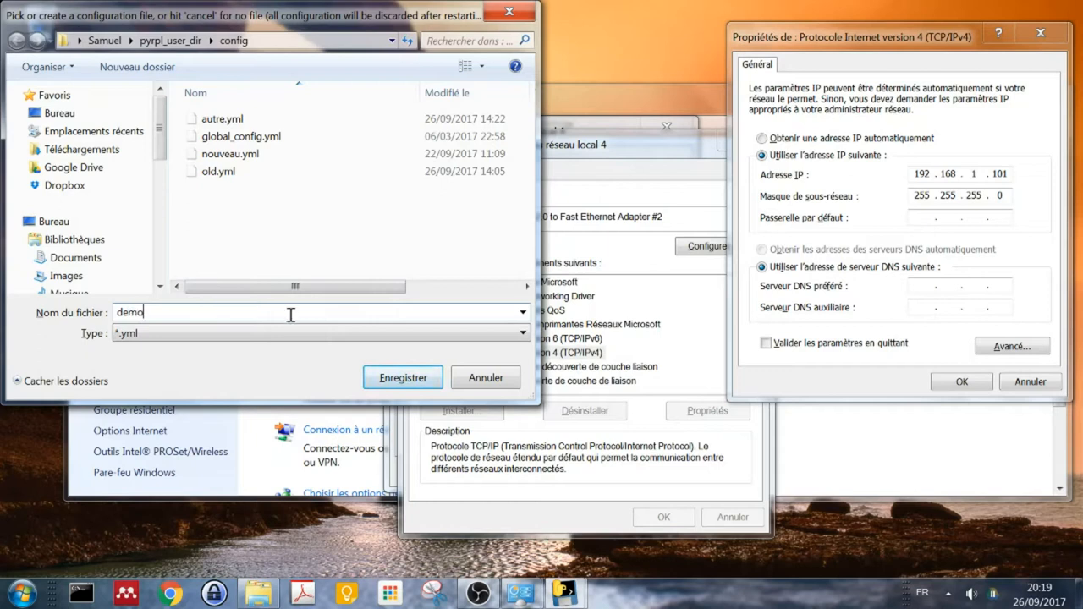
{"action": "left_click", "coordinate": [402, 378]}
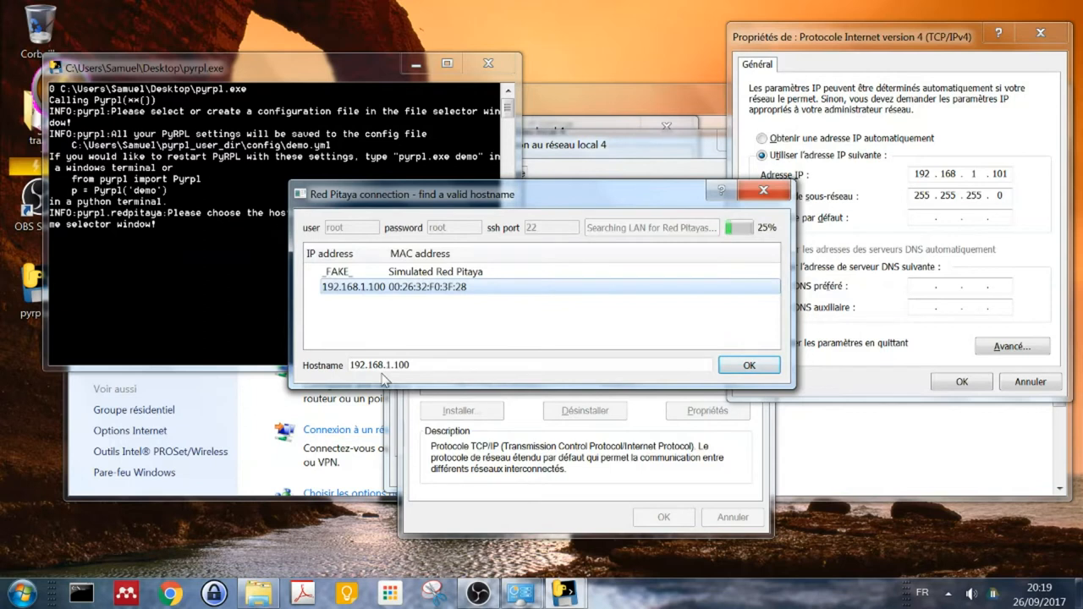
{"action": "mouse_move", "coordinate": [504, 290]}
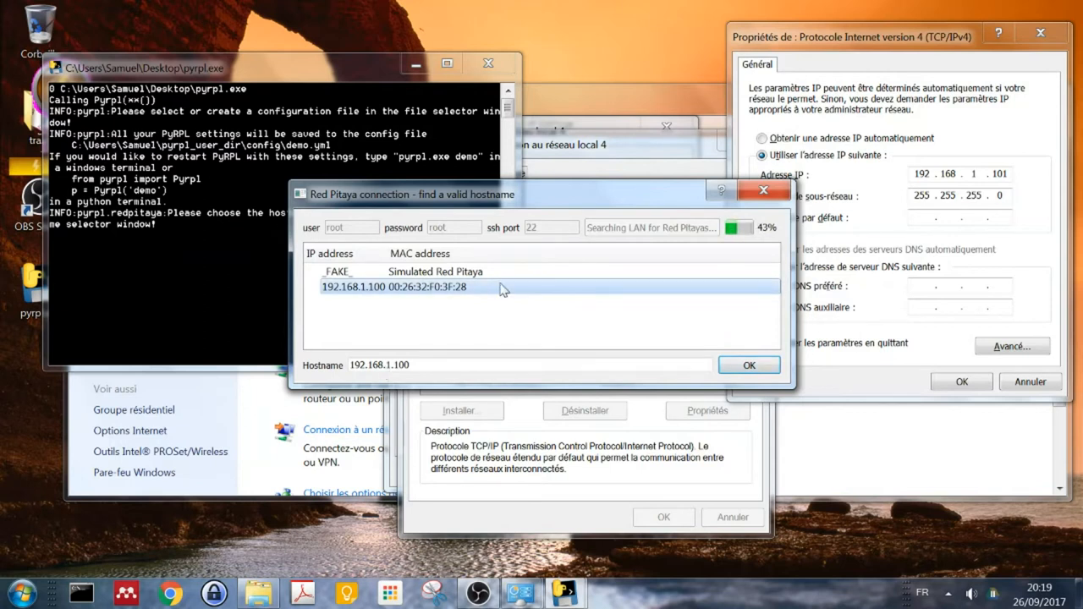
{"action": "left_click", "coordinate": [748, 365]}
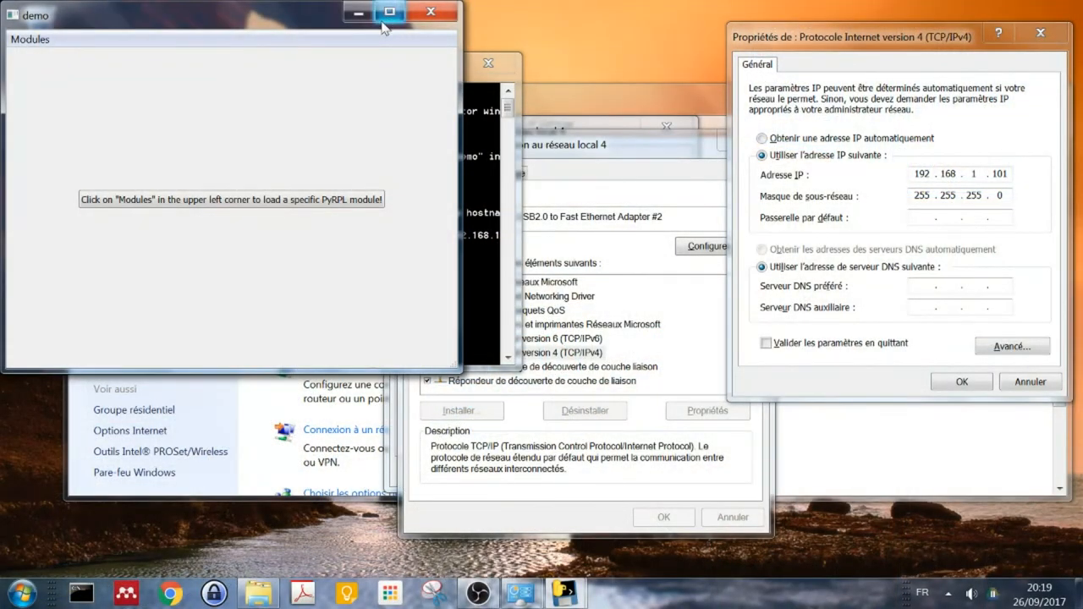
Step: Maximize the demo window and load the scopes module from the Modules menu
{"action": "left_click", "coordinate": [389, 11]}
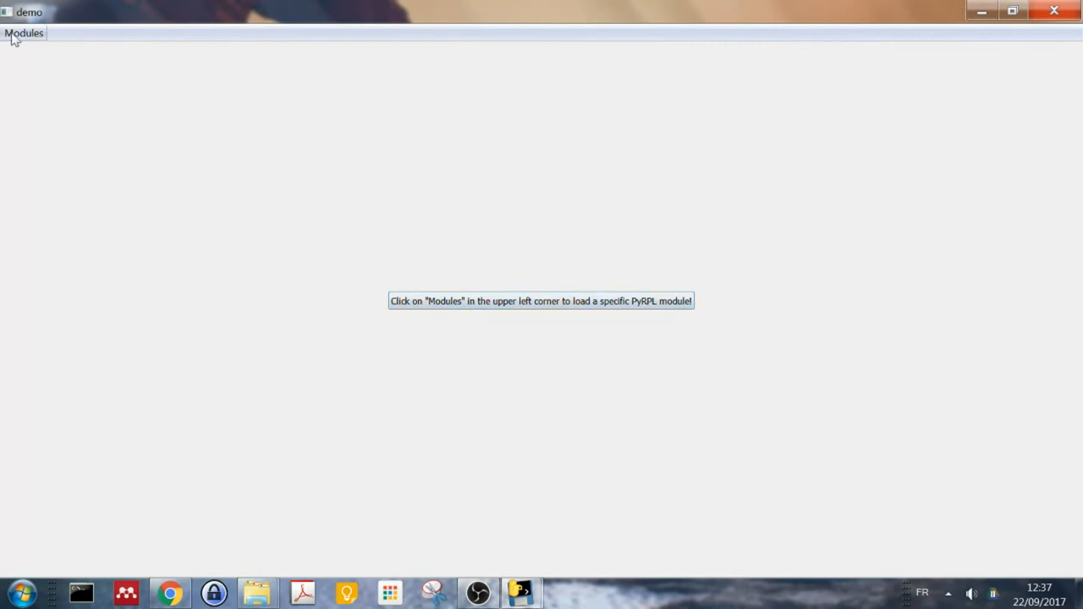
{"action": "left_click", "coordinate": [24, 32]}
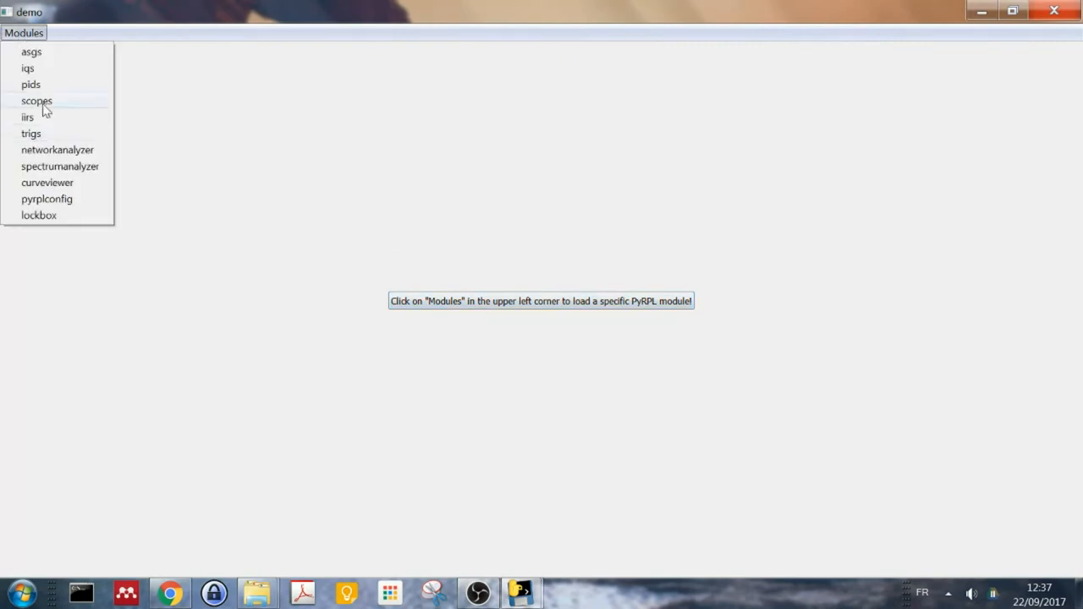
{"action": "left_click", "coordinate": [36, 101]}
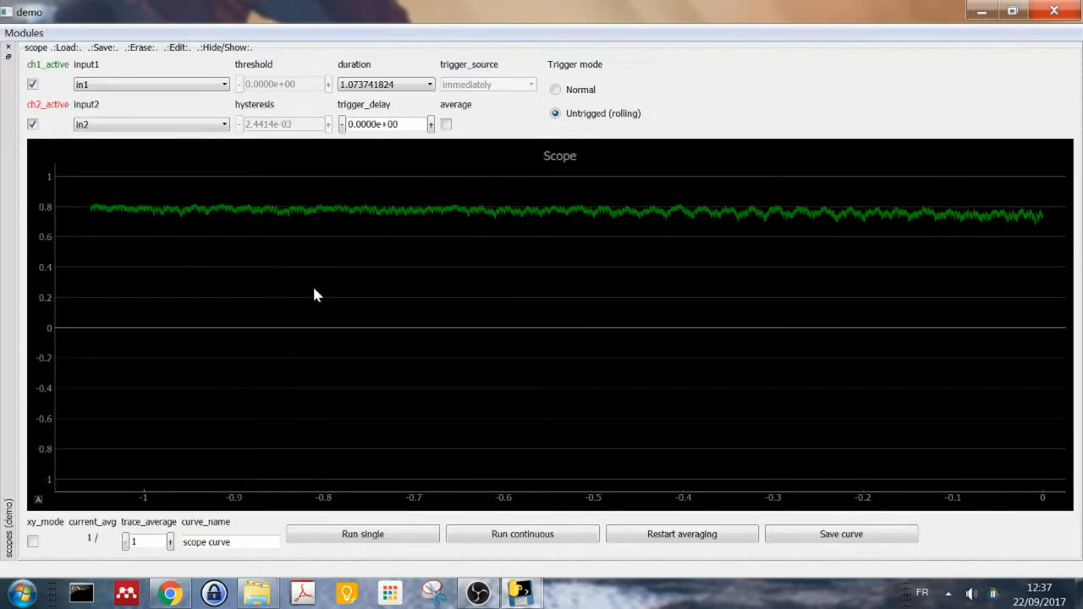
Step: Run the scope continuously with channel 1 on in1 and channel 2 deactivated
{"action": "left_click", "coordinate": [522, 533]}
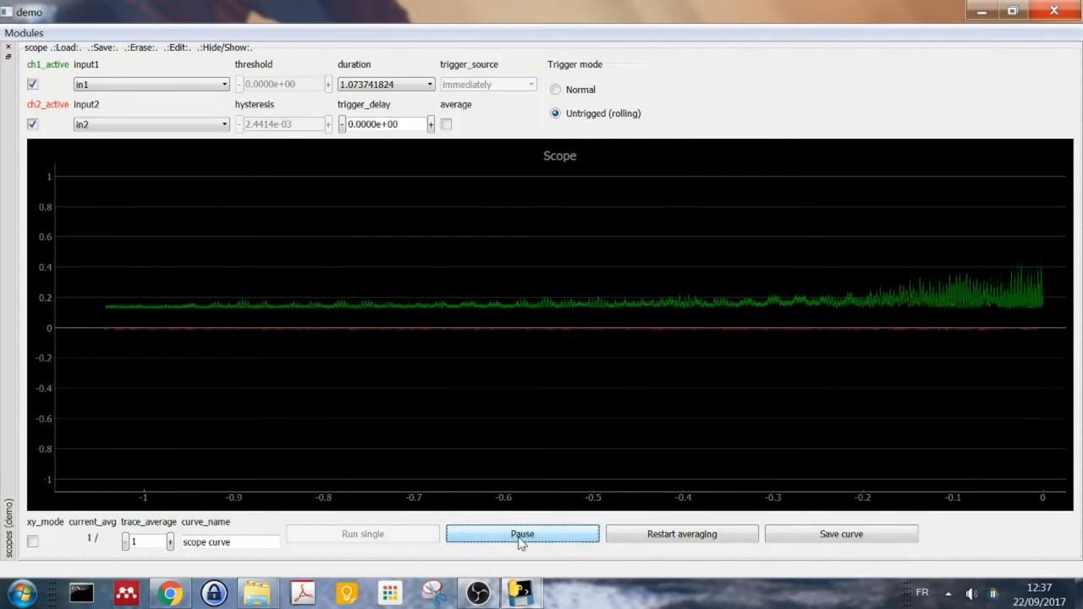
{"action": "left_click", "coordinate": [522, 534]}
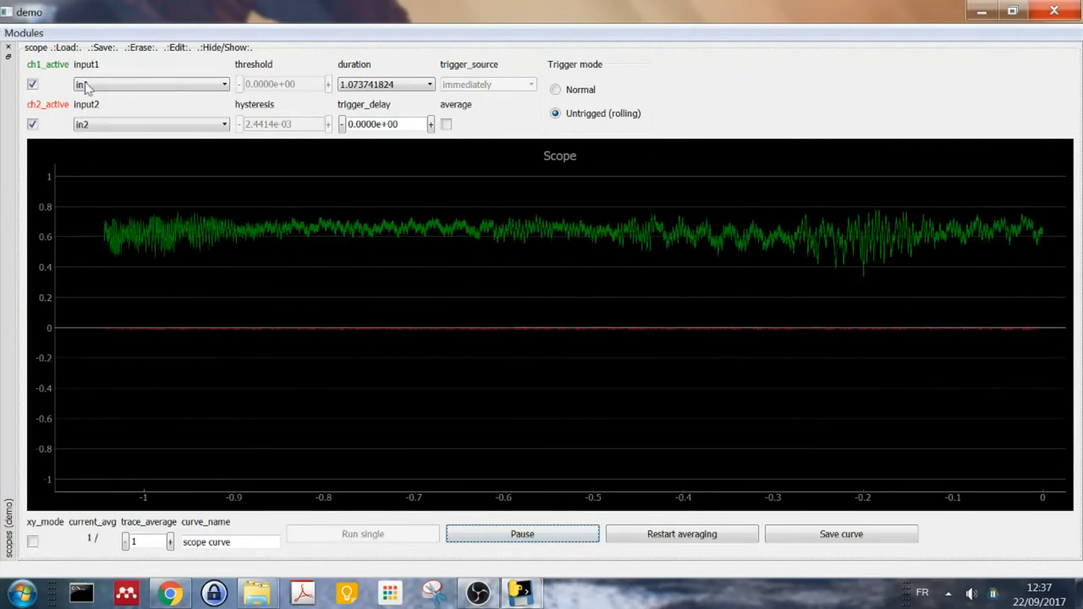
{"action": "left_click", "coordinate": [149, 84]}
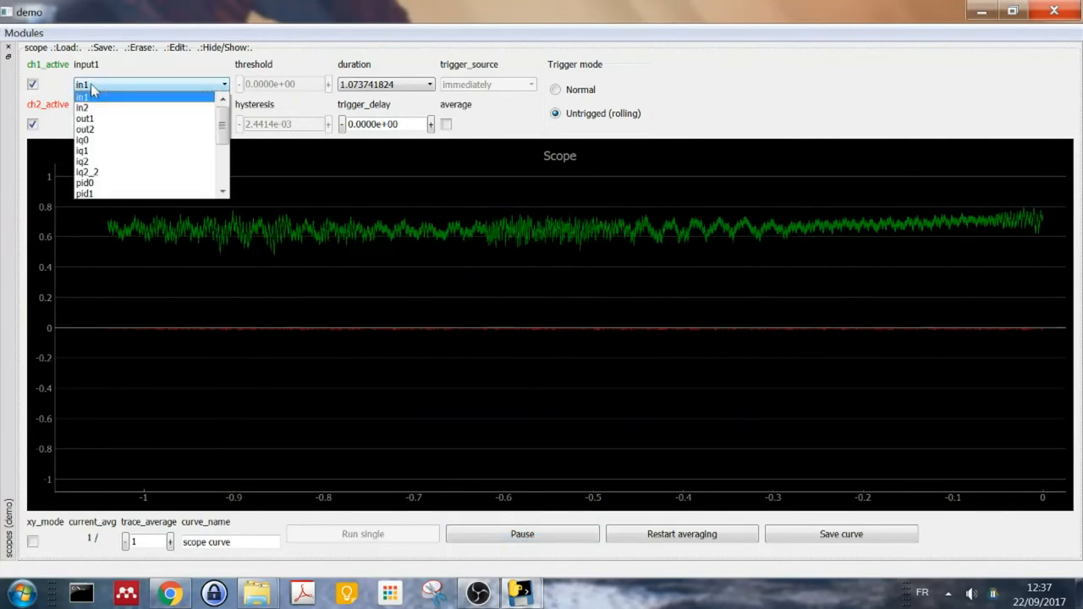
{"action": "left_click", "coordinate": [82, 95]}
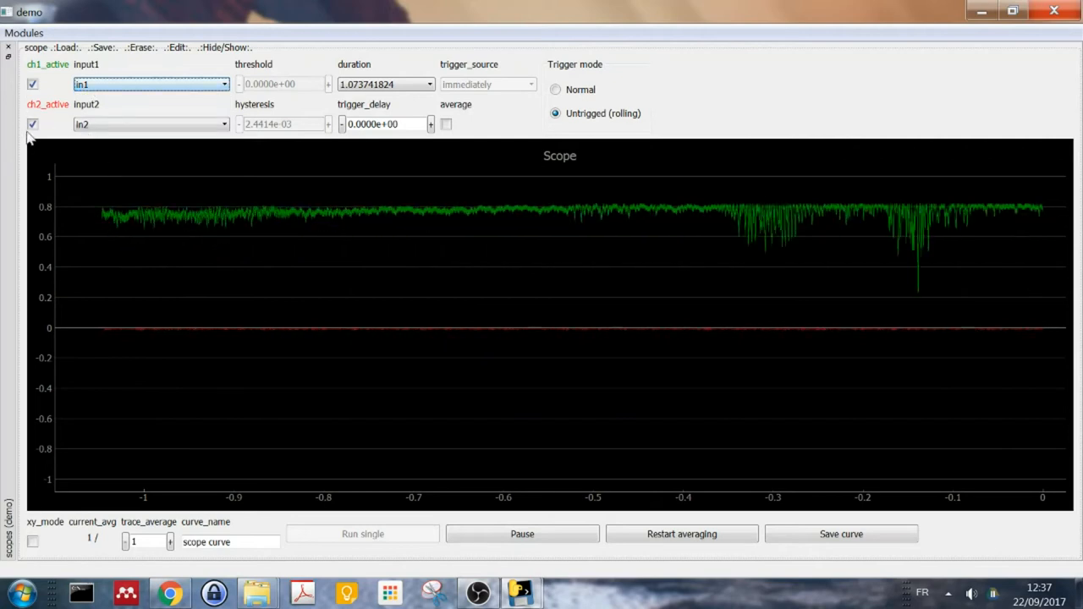
{"action": "left_click", "coordinate": [33, 123]}
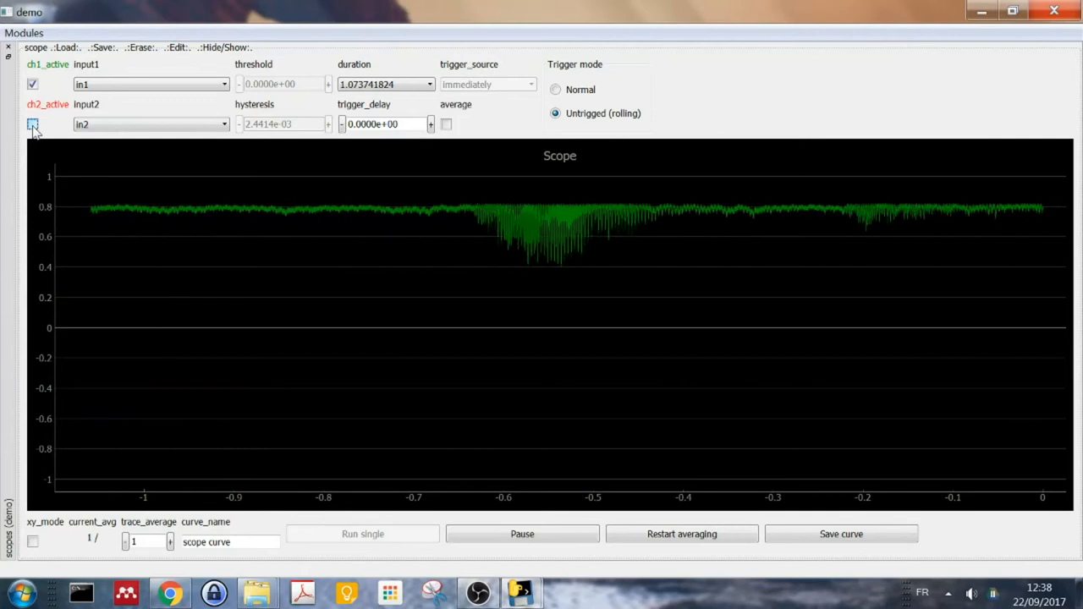
{"action": "mouse_move", "coordinate": [32, 125]}
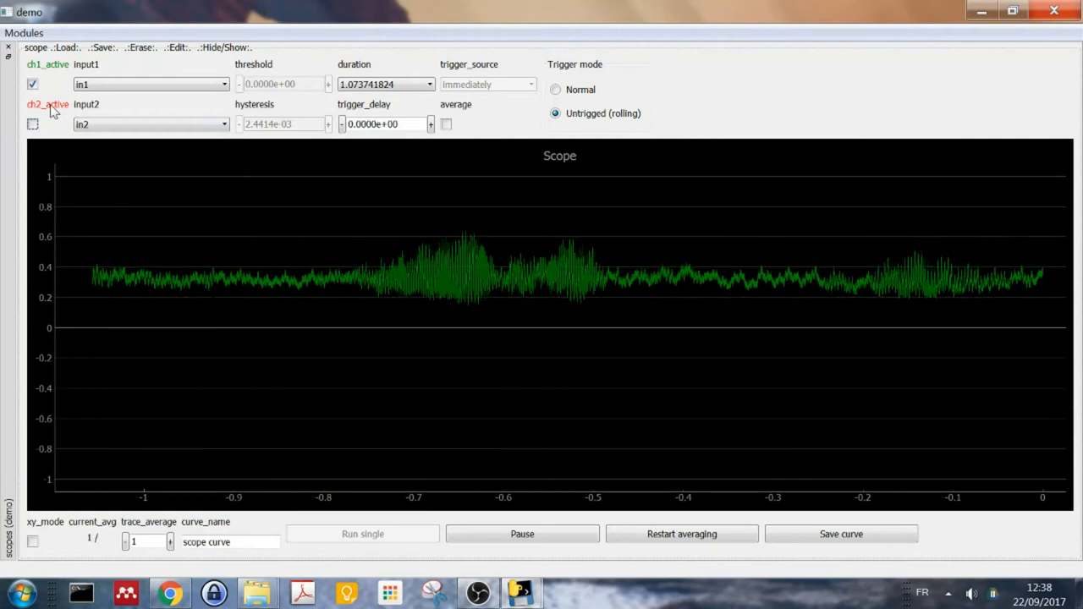
{"action": "mouse_move", "coordinate": [32, 124]}
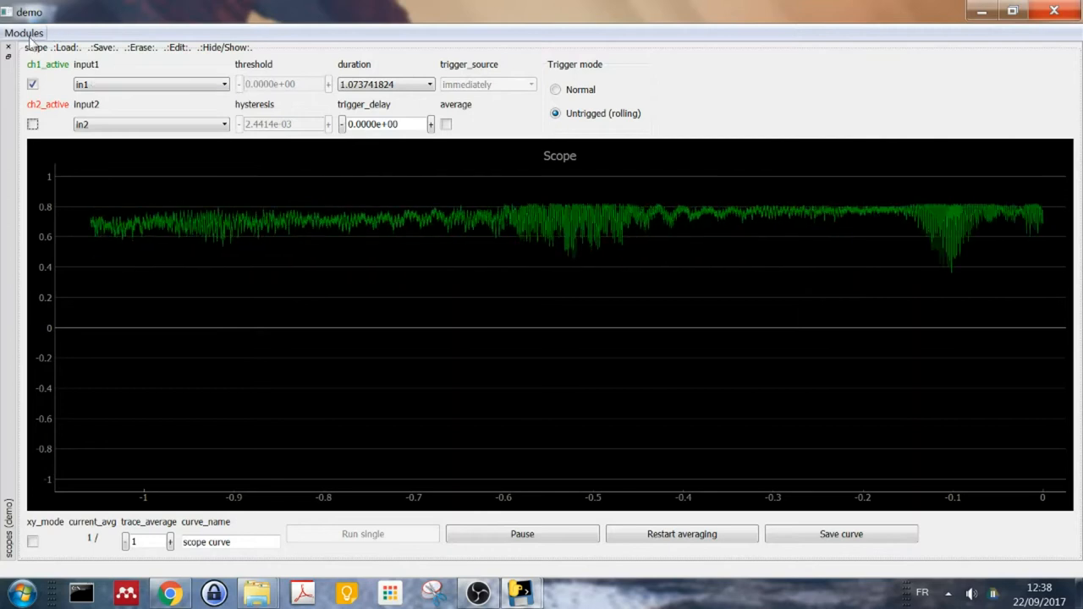
{"action": "left_click", "coordinate": [23, 32]}
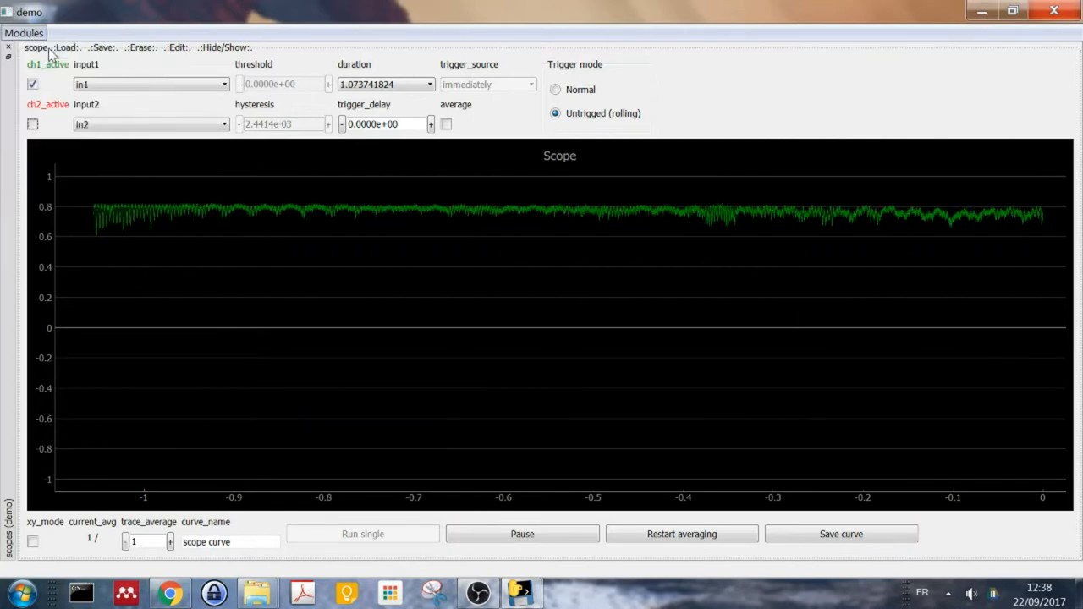
Step: Load a signal generator producing a 1.0477 Hz ramp with immediate triggering
{"action": "left_click", "coordinate": [23, 32]}
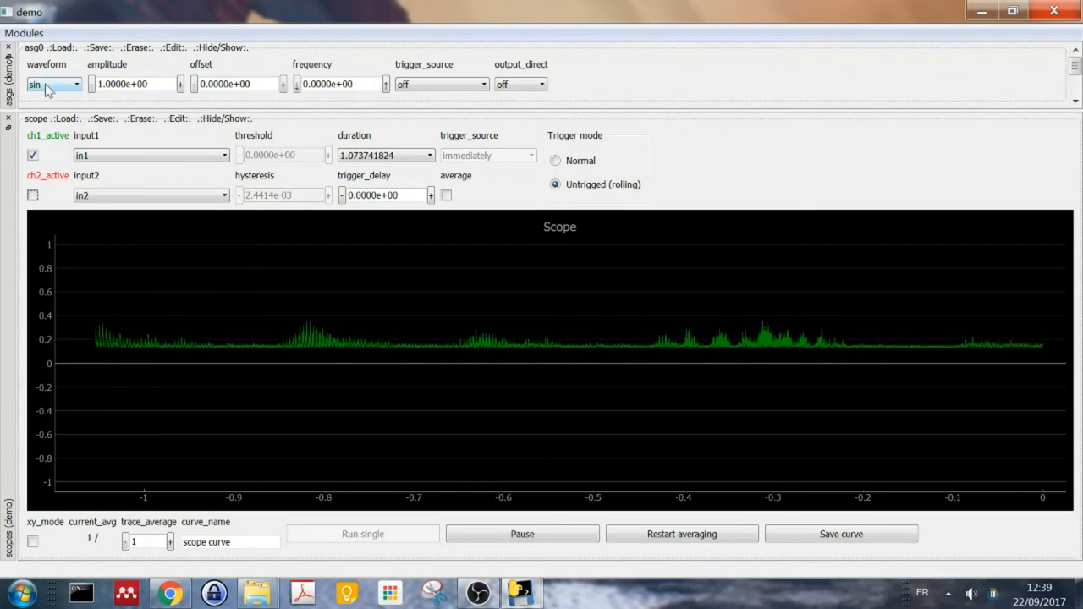
{"action": "left_click", "coordinate": [54, 84]}
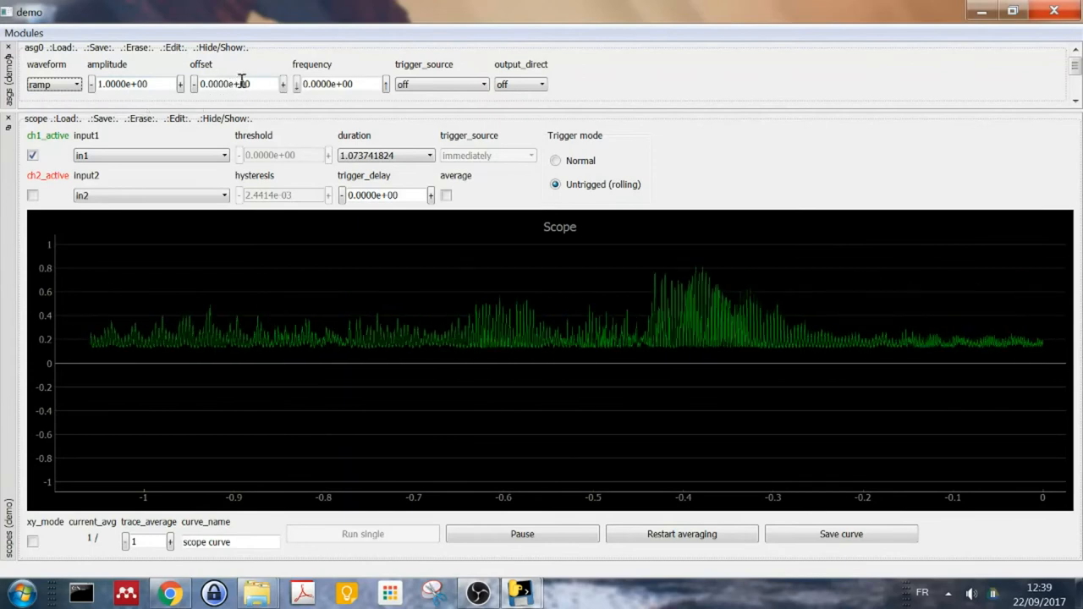
{"action": "triple_click", "coordinate": [339, 84]}
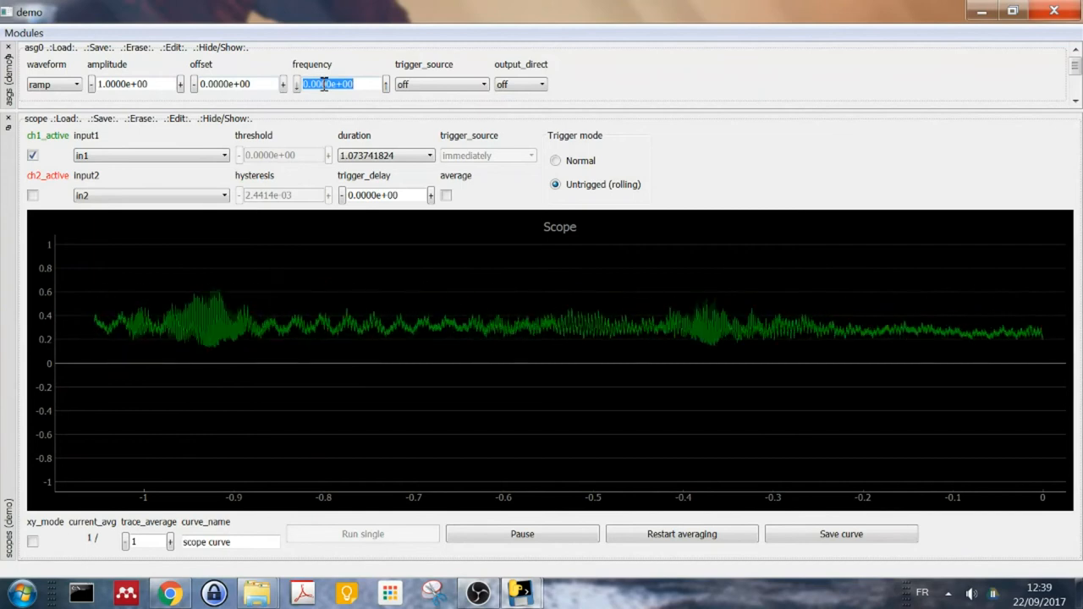
{"action": "type", "text": "1.0477e+00"}
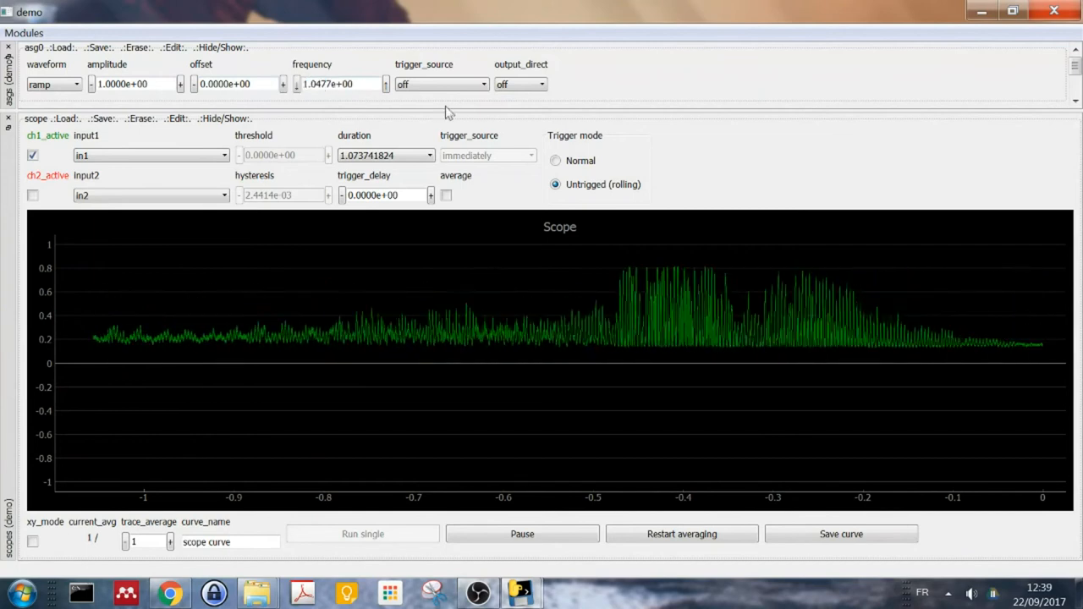
{"action": "left_click", "coordinate": [440, 84]}
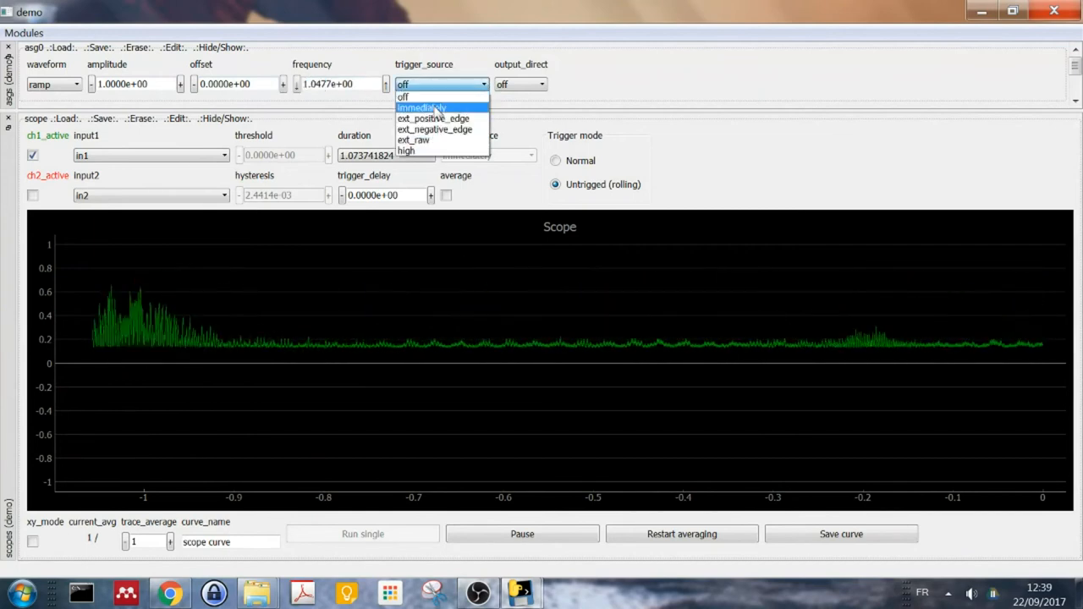
{"action": "left_click", "coordinate": [421, 107]}
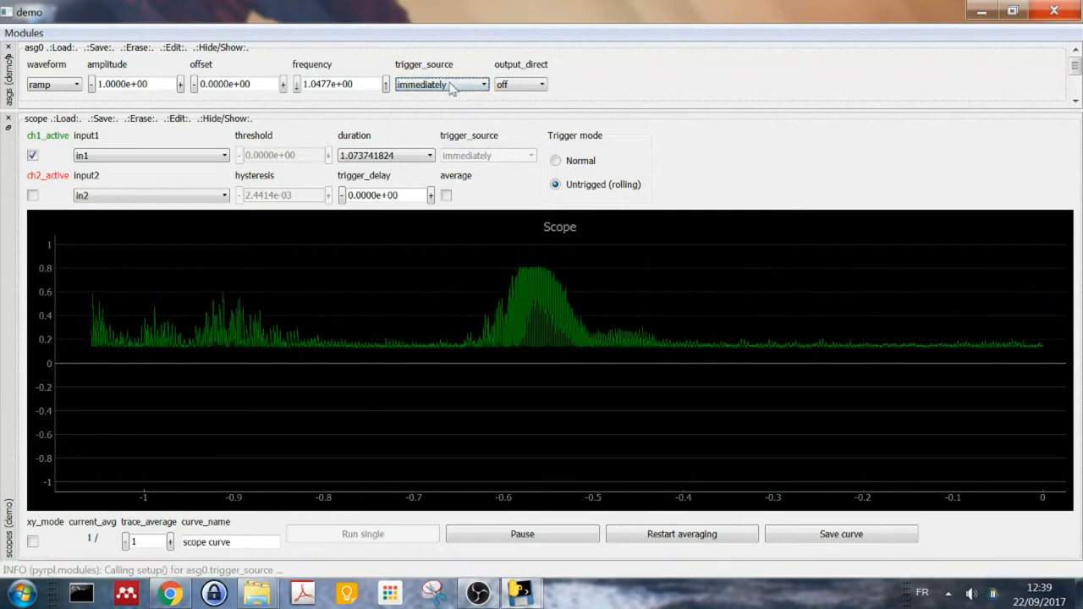
Step: Send the ramp to out1 and re-enable the scope's second channel
{"action": "left_click", "coordinate": [520, 84]}
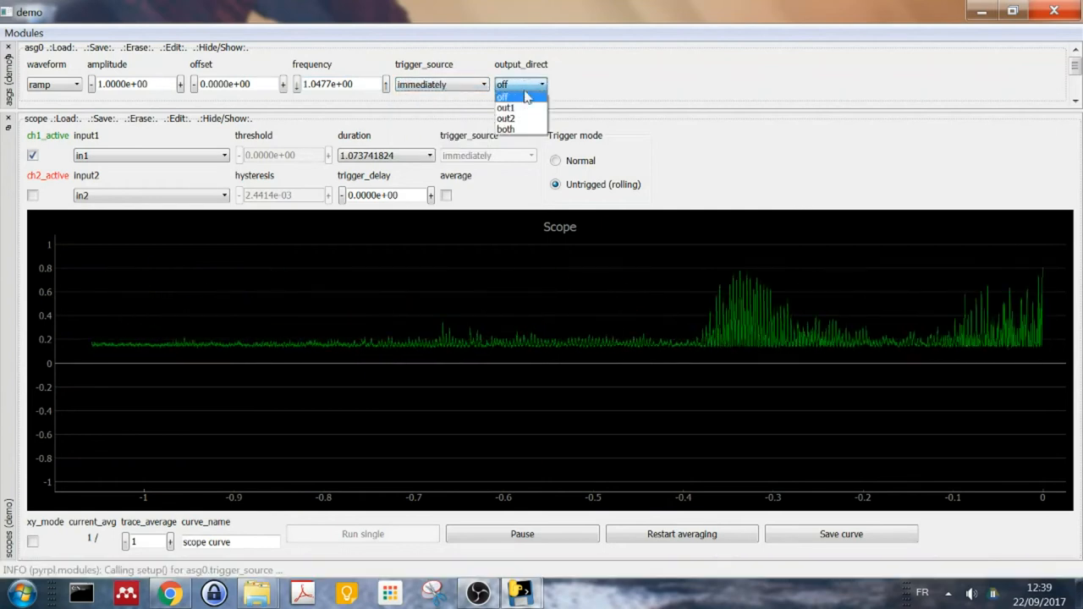
{"action": "mouse_move", "coordinate": [506, 107]}
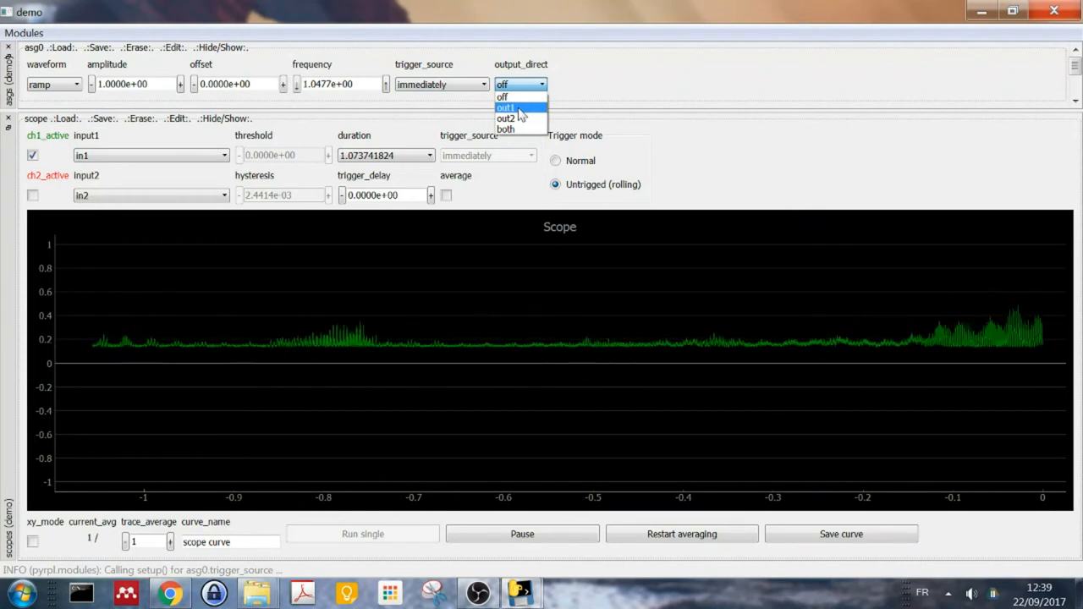
{"action": "left_click", "coordinate": [506, 107]}
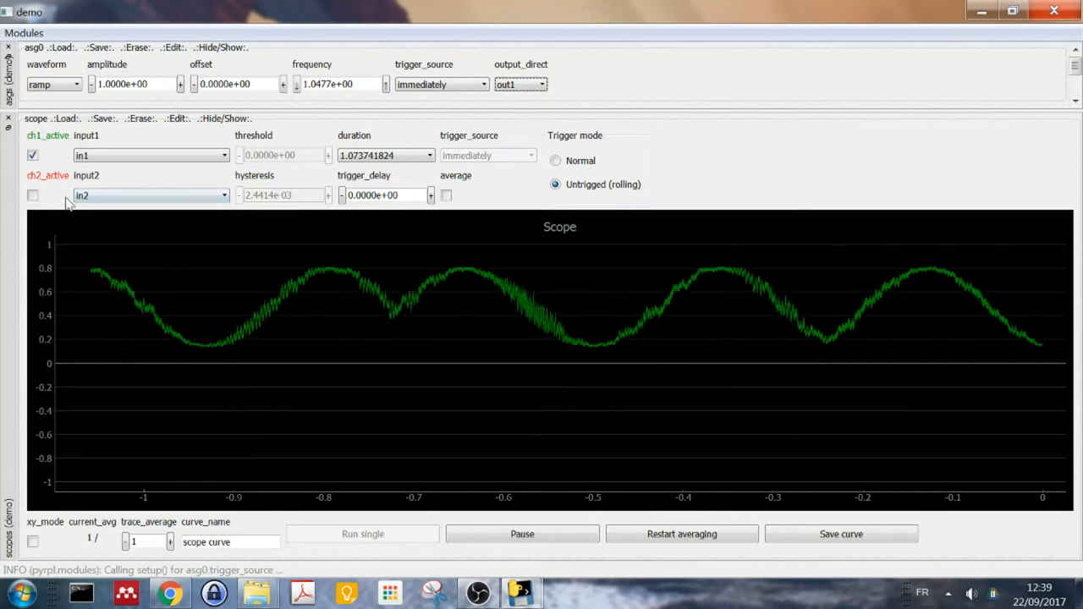
{"action": "left_click", "coordinate": [32, 195]}
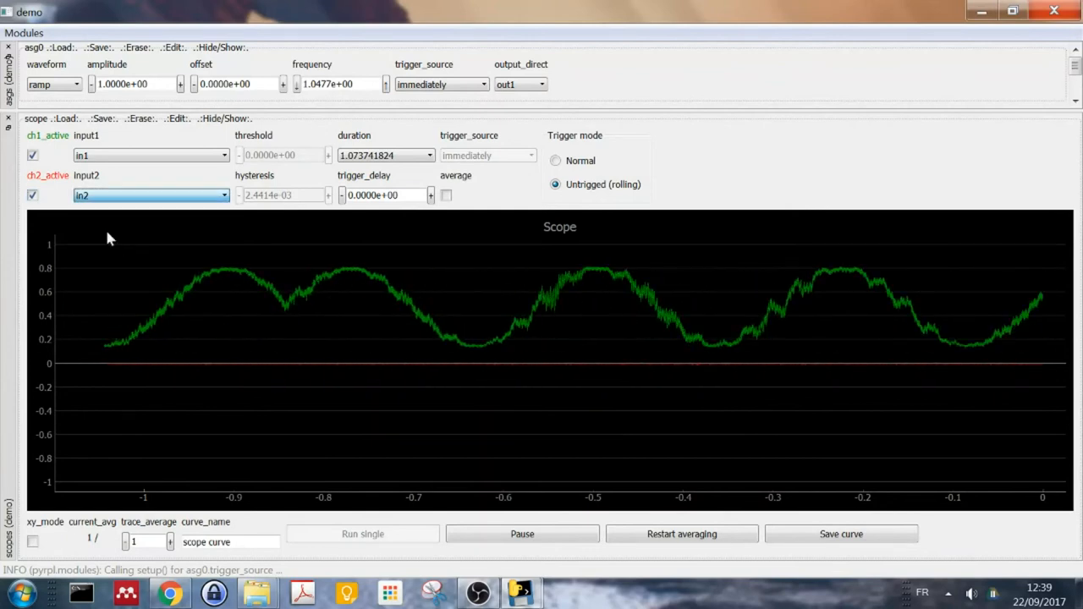
Step: Show out1 on scope channel 2 and raise the ramp frequency to 8.6147 Hz
{"action": "left_click", "coordinate": [150, 194]}
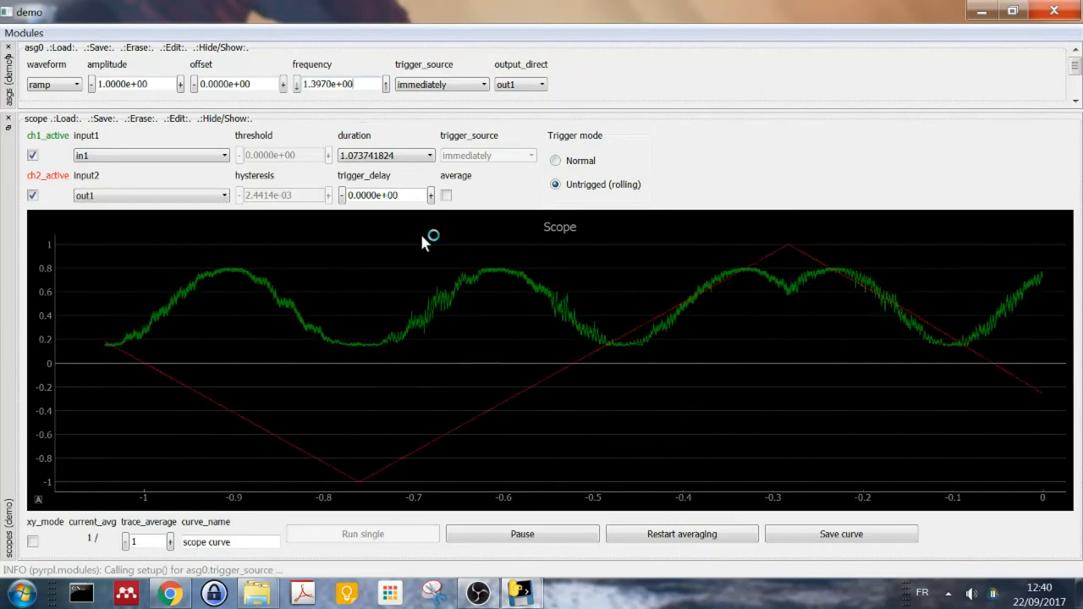
{"action": "left_click", "coordinate": [338, 83]}
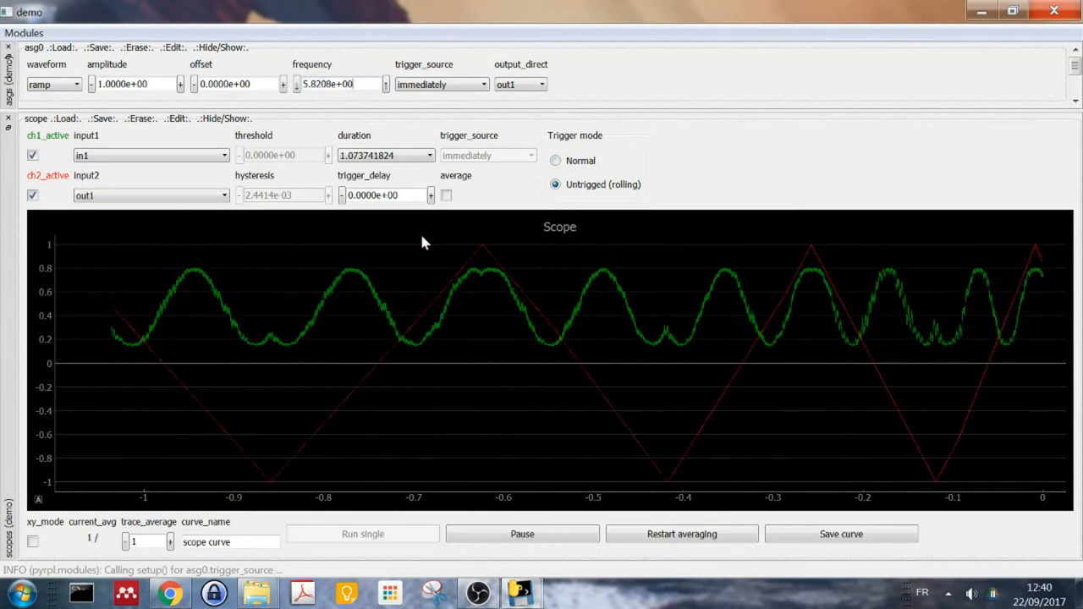
{"action": "left_click", "coordinate": [386, 80]}
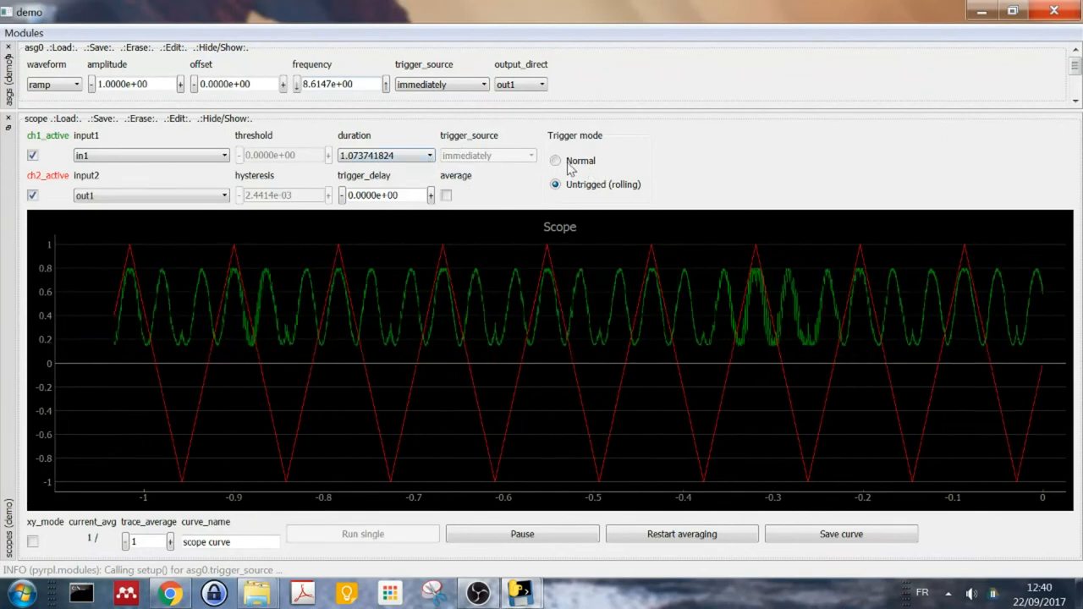
Step: Set the scope to Normal triggering on asg0 with a 0.134217728 s duration
{"action": "left_click", "coordinate": [555, 160]}
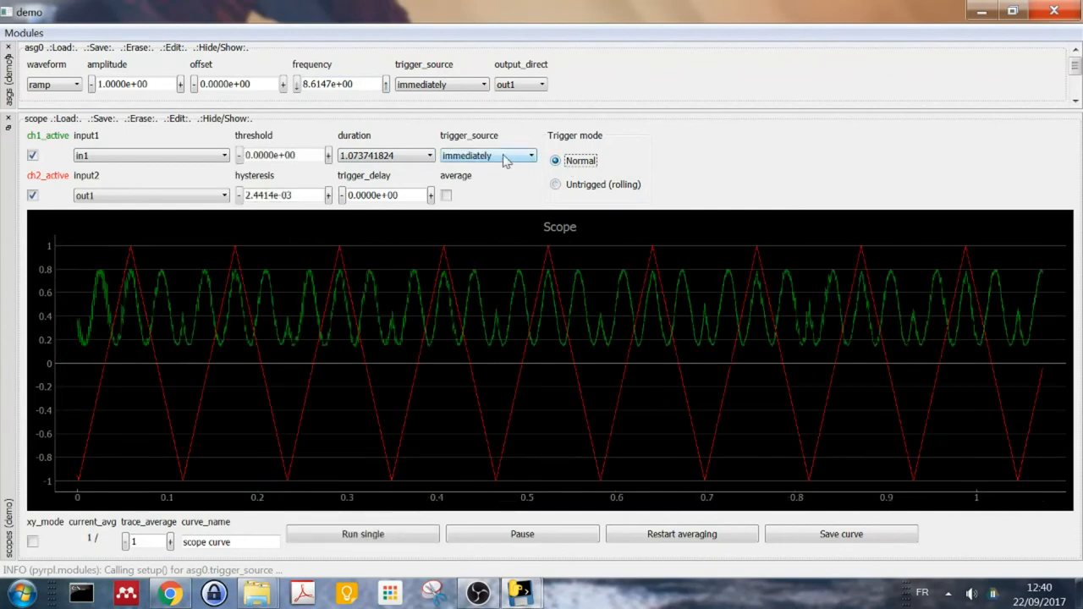
{"action": "left_click", "coordinate": [487, 155]}
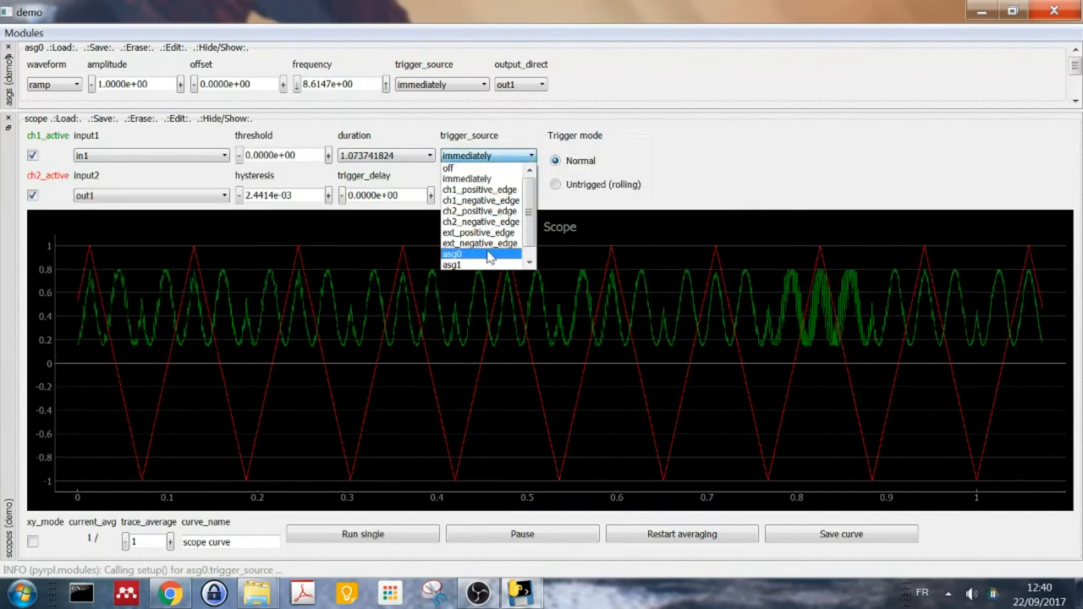
{"action": "left_click", "coordinate": [454, 253]}
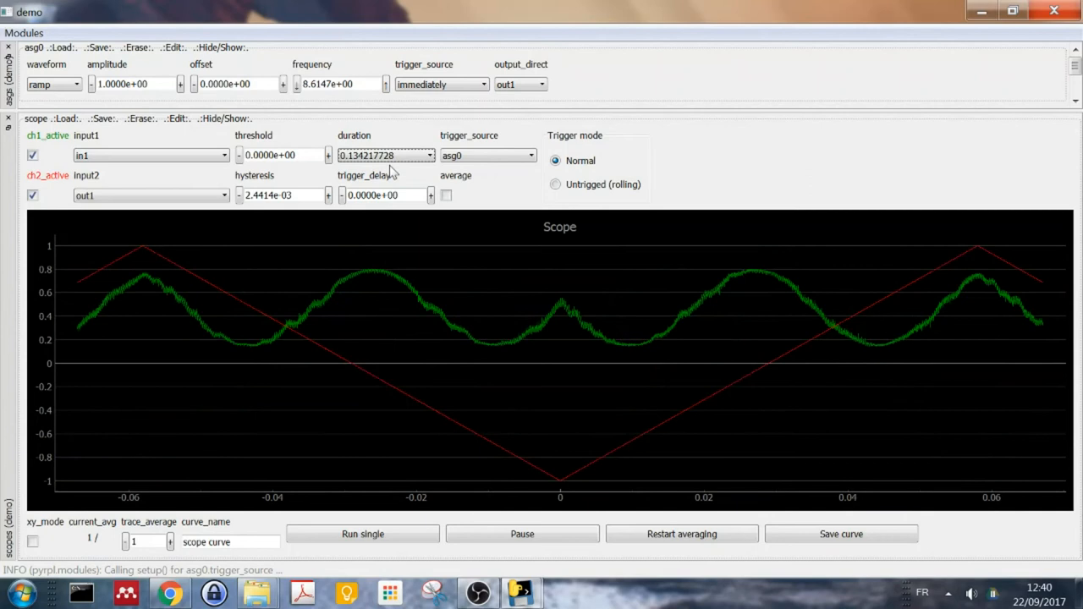
{"action": "left_click", "coordinate": [429, 151]}
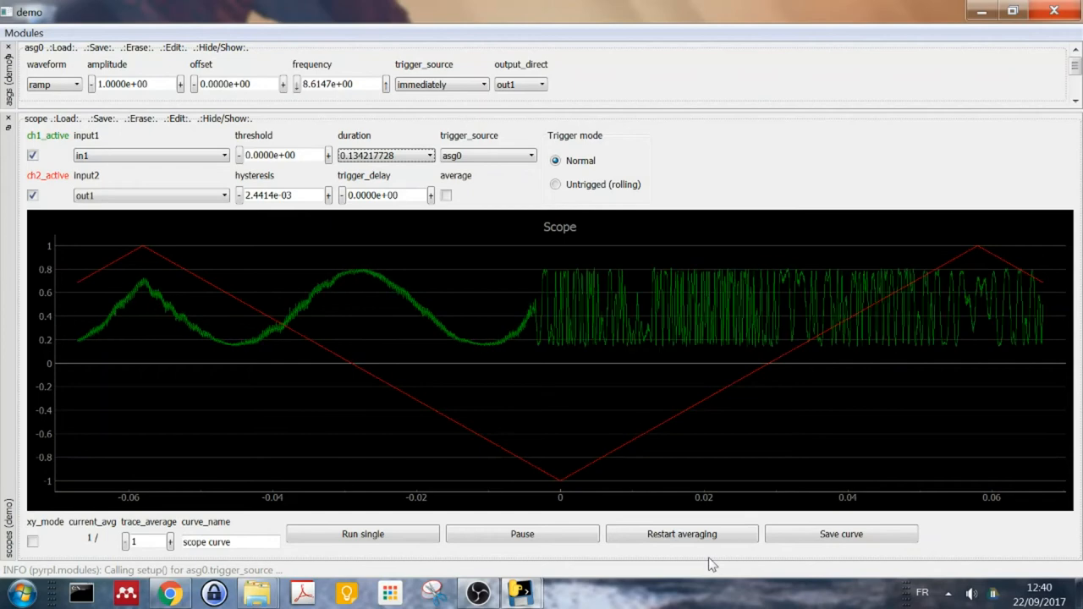
{"action": "left_click", "coordinate": [24, 32]}
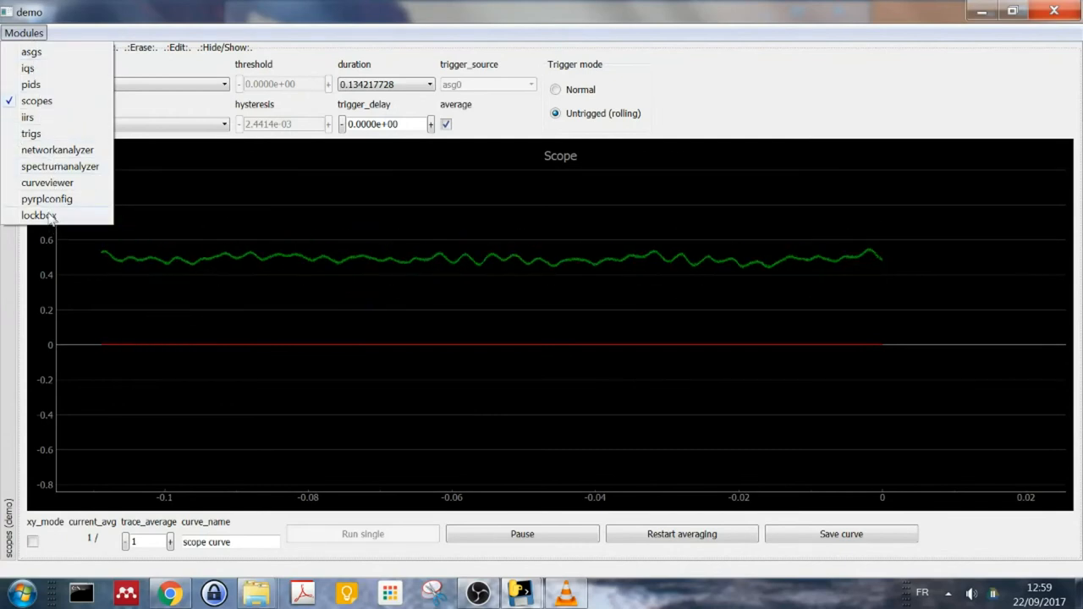
Step: Open the lockbox module and keep its class set to Interferometer
{"action": "left_click", "coordinate": [39, 215]}
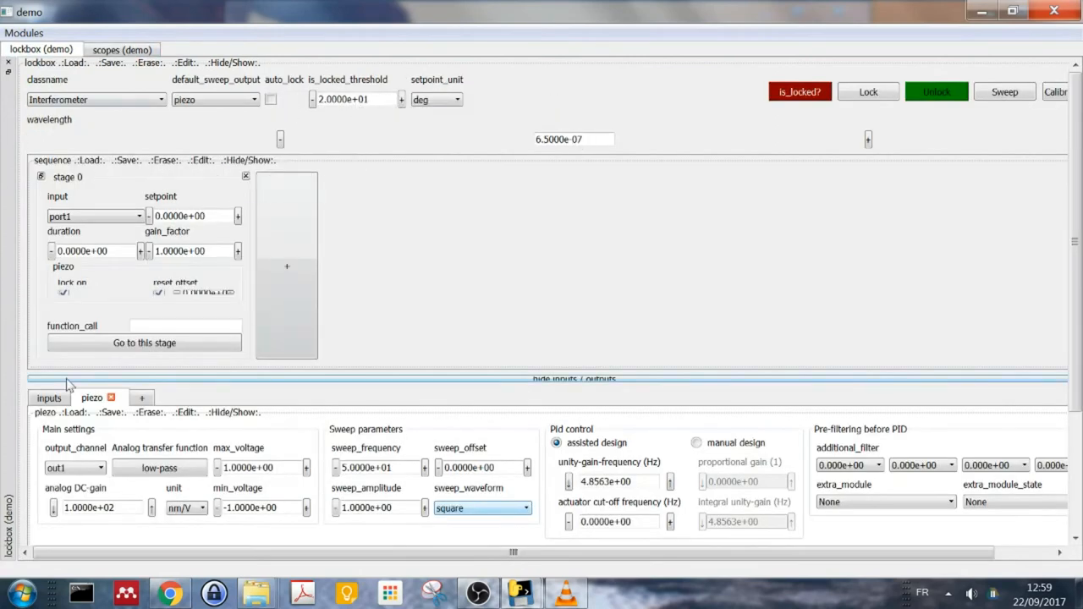
{"action": "mouse_move", "coordinate": [508, 148]}
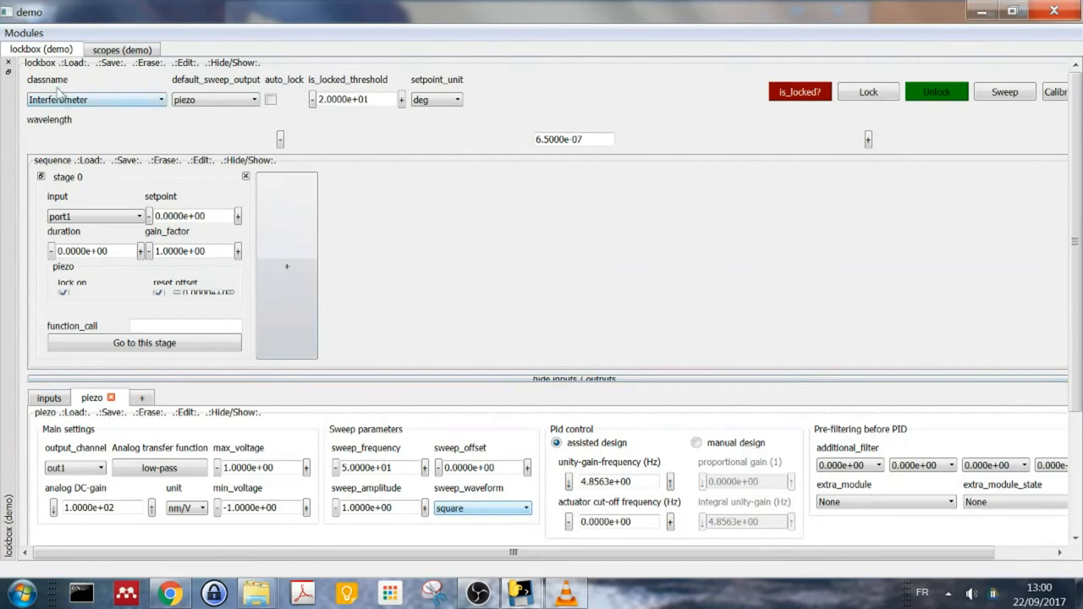
{"action": "left_click", "coordinate": [95, 99]}
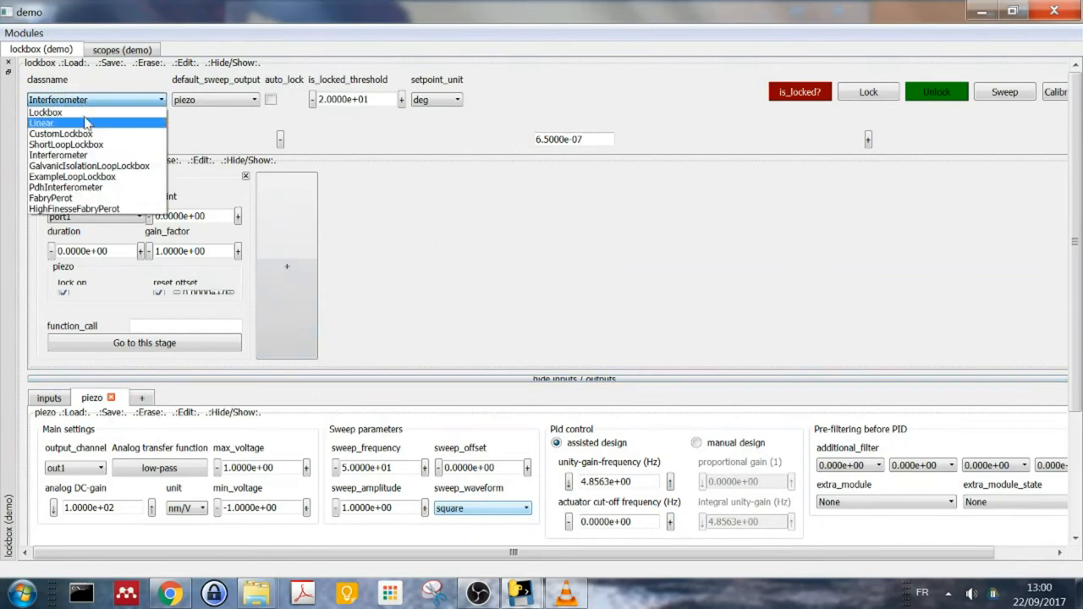
{"action": "mouse_move", "coordinate": [72, 176]}
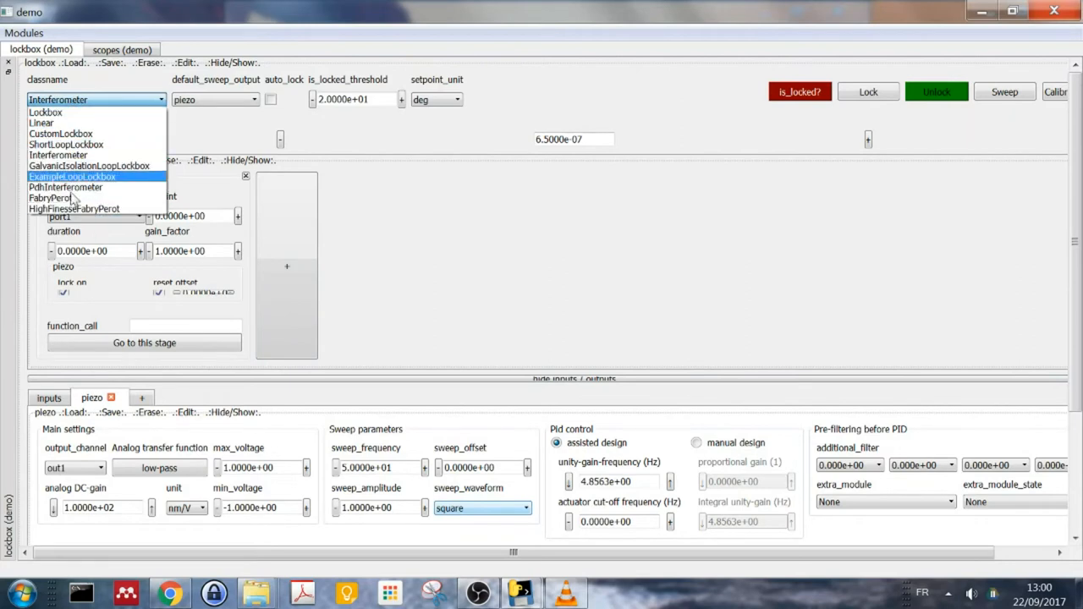
{"action": "mouse_move", "coordinate": [58, 155]}
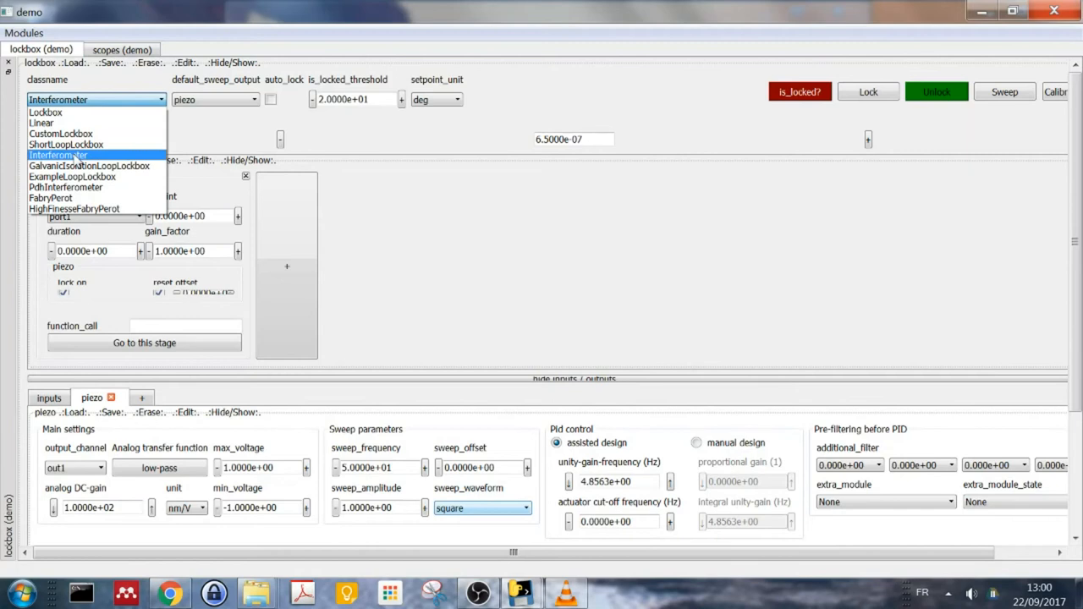
{"action": "left_click", "coordinate": [58, 155]}
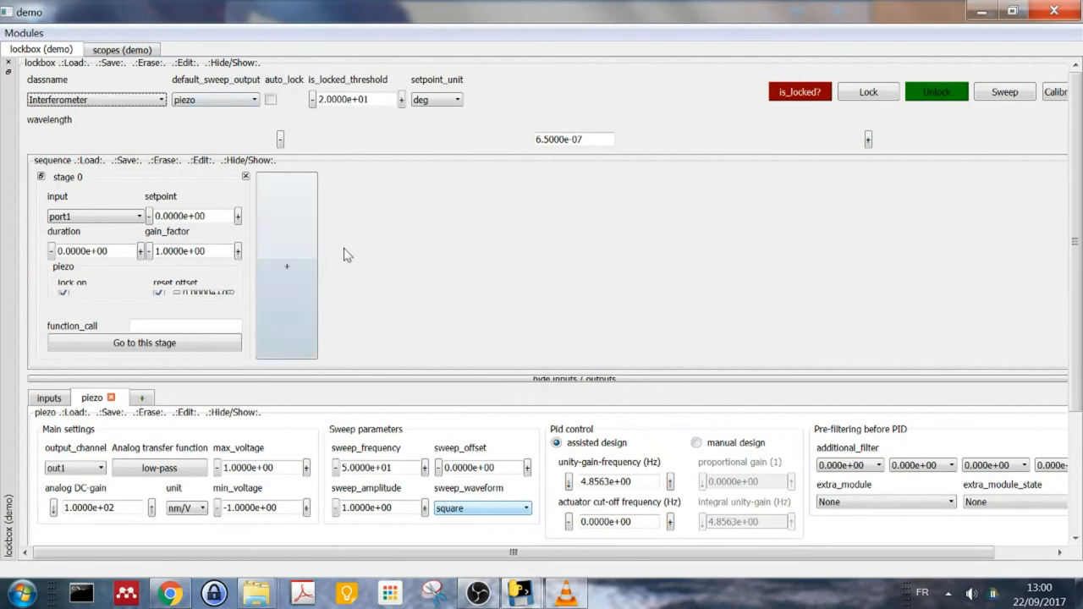
{"action": "left_click", "coordinate": [574, 139]}
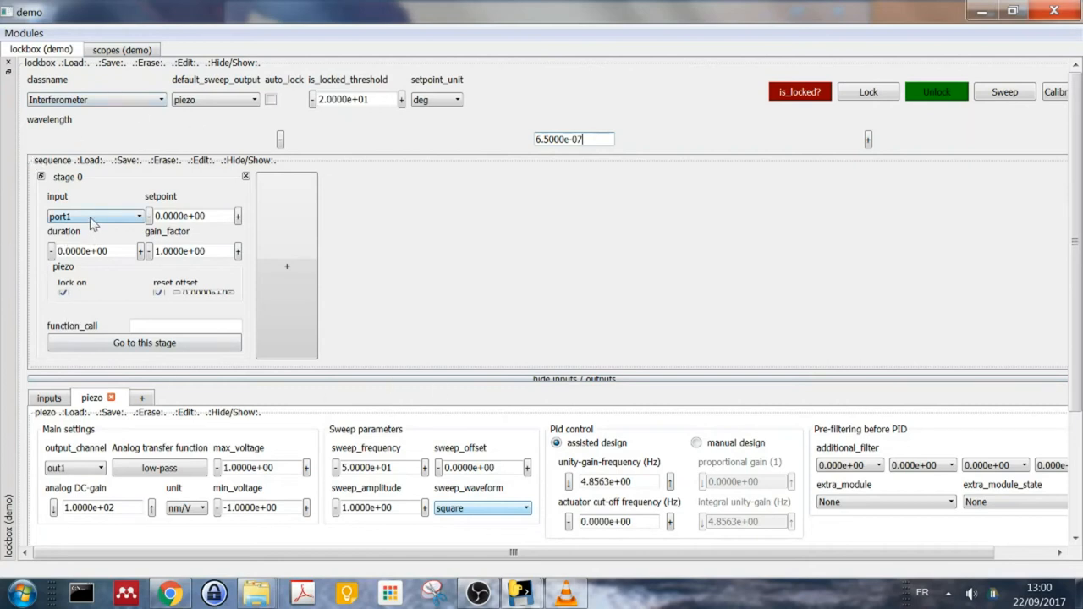
{"action": "left_click", "coordinate": [286, 266]}
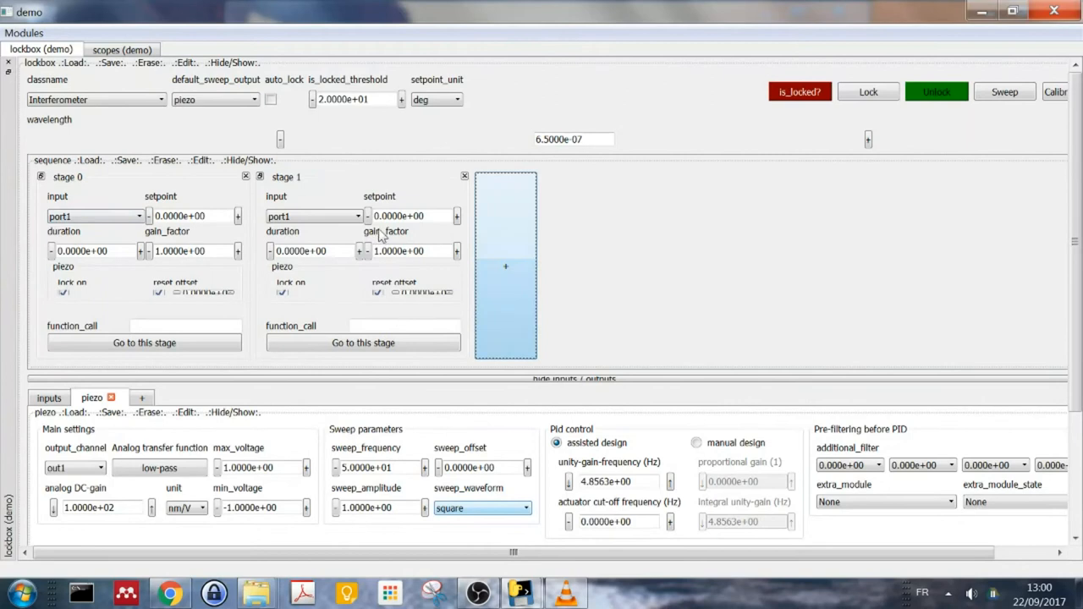
{"action": "left_click", "coordinate": [505, 266]}
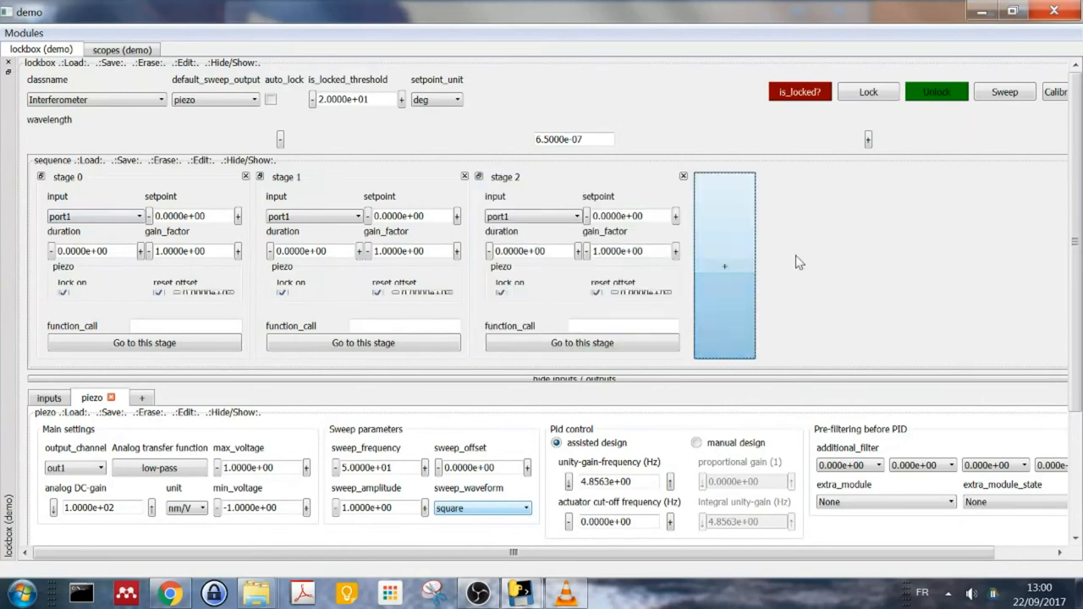
{"action": "left_click", "coordinate": [683, 176]}
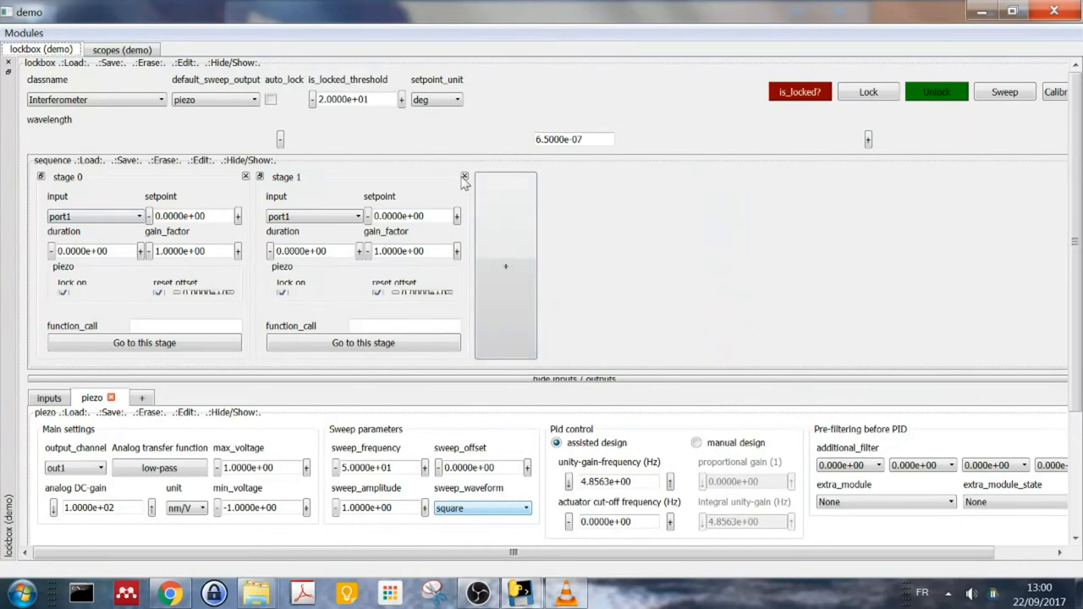
{"action": "left_click", "coordinate": [464, 177]}
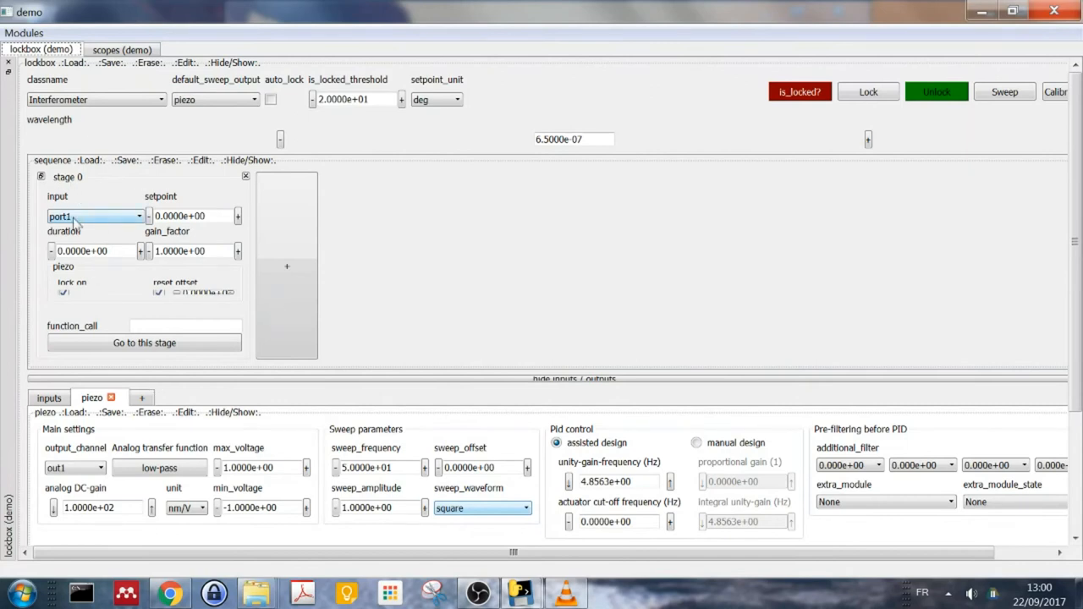
{"action": "left_click", "coordinate": [195, 215]}
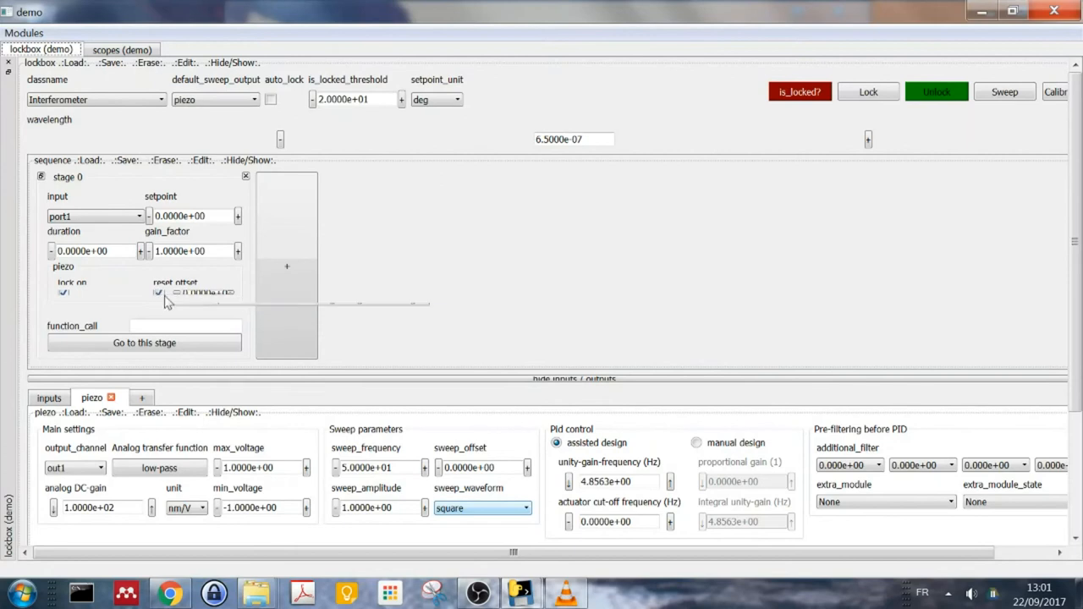
{"action": "mouse_move", "coordinate": [186, 304]}
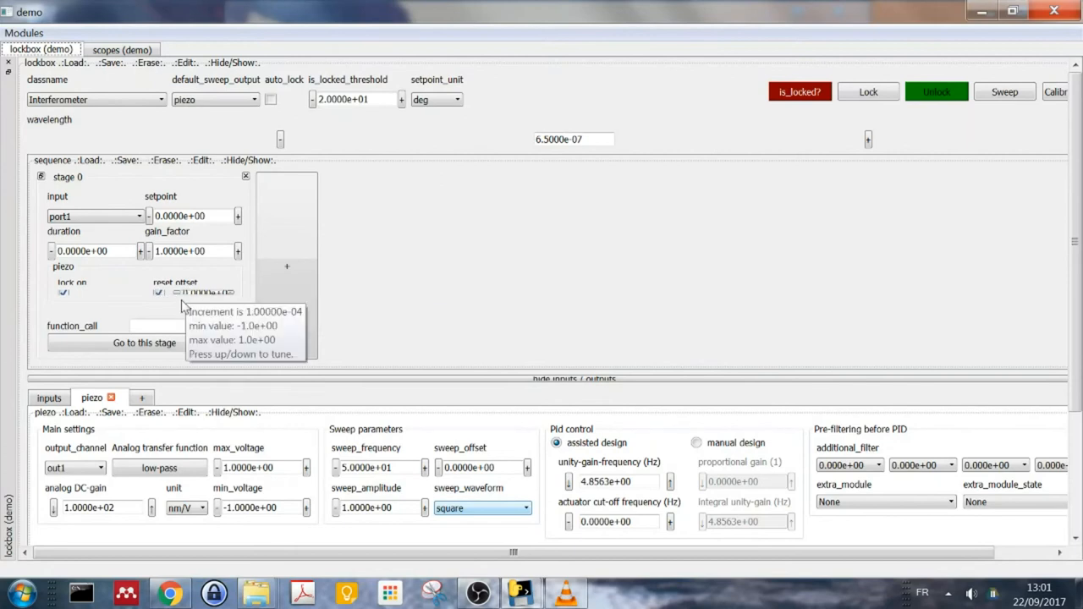
{"action": "mouse_move", "coordinate": [314, 110]}
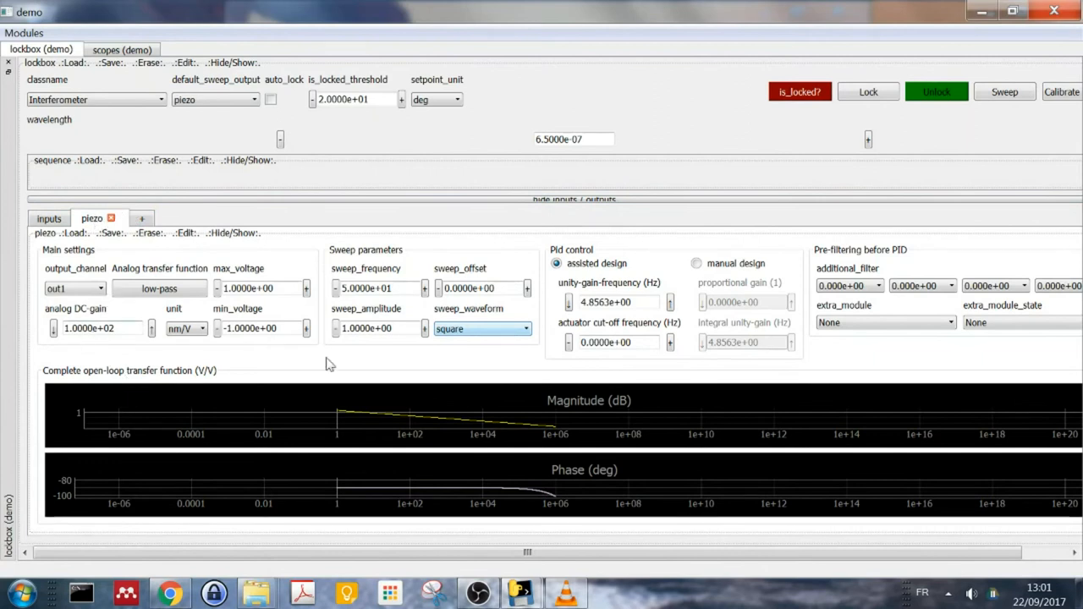
Step: Hide the lock sequence panel and select the piezo analog DC-gain value
{"action": "left_click", "coordinate": [98, 288]}
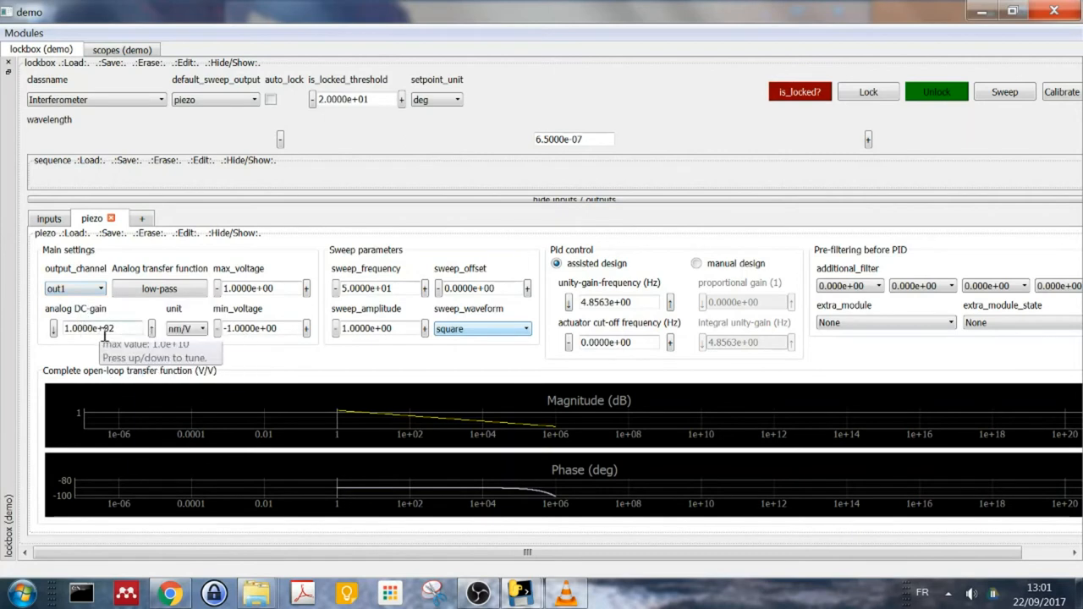
{"action": "triple_click", "coordinate": [93, 328]}
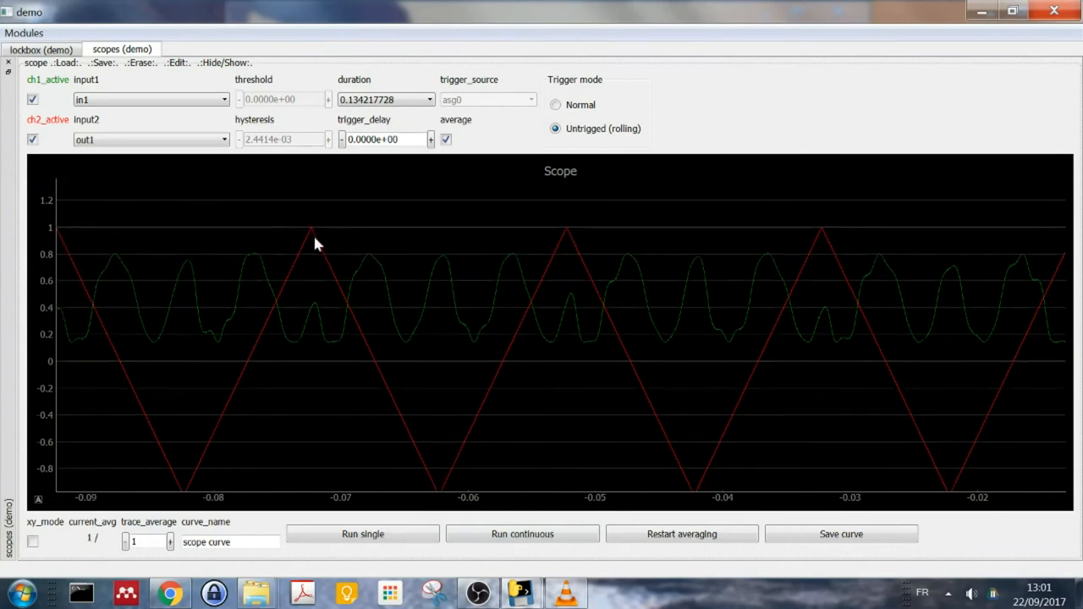
{"action": "mouse_move", "coordinate": [355, 337]}
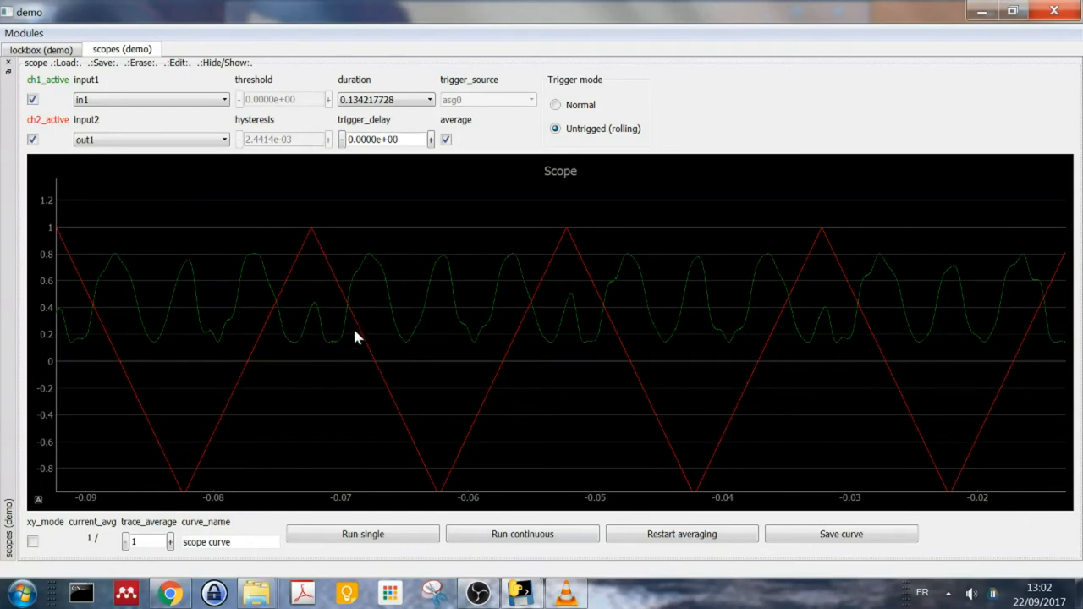
{"action": "mouse_move", "coordinate": [415, 355]}
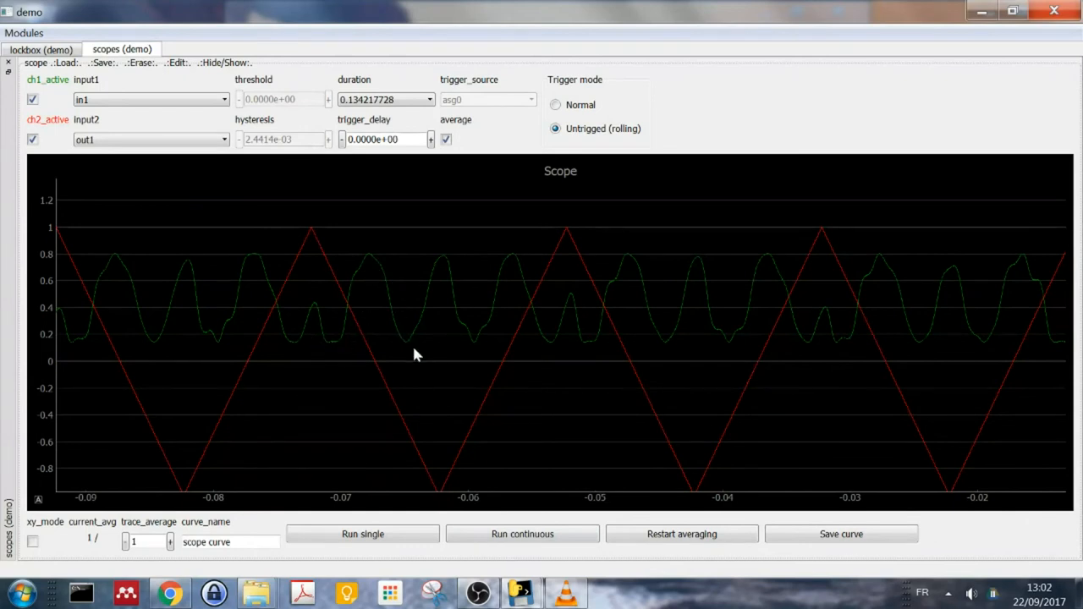
{"action": "mouse_move", "coordinate": [446, 265]}
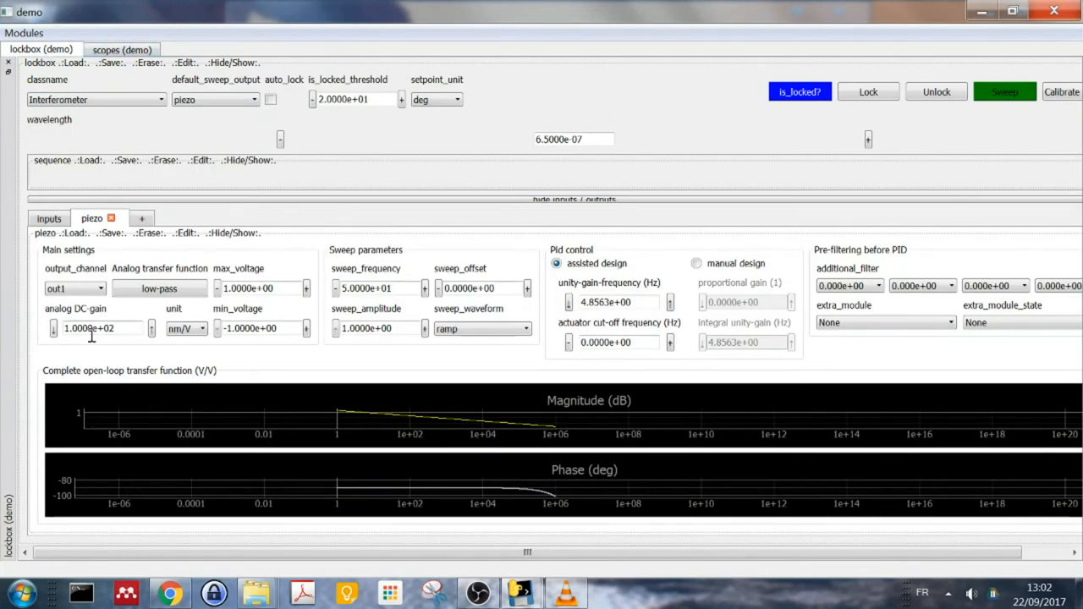
{"action": "mouse_move", "coordinate": [394, 381]}
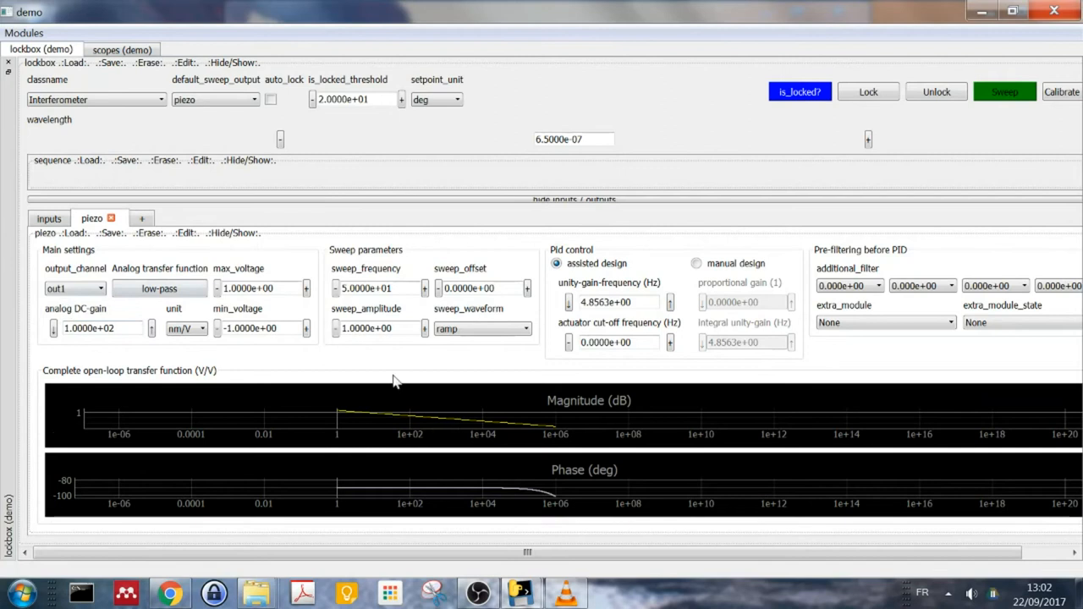
{"action": "mouse_move", "coordinate": [427, 380]}
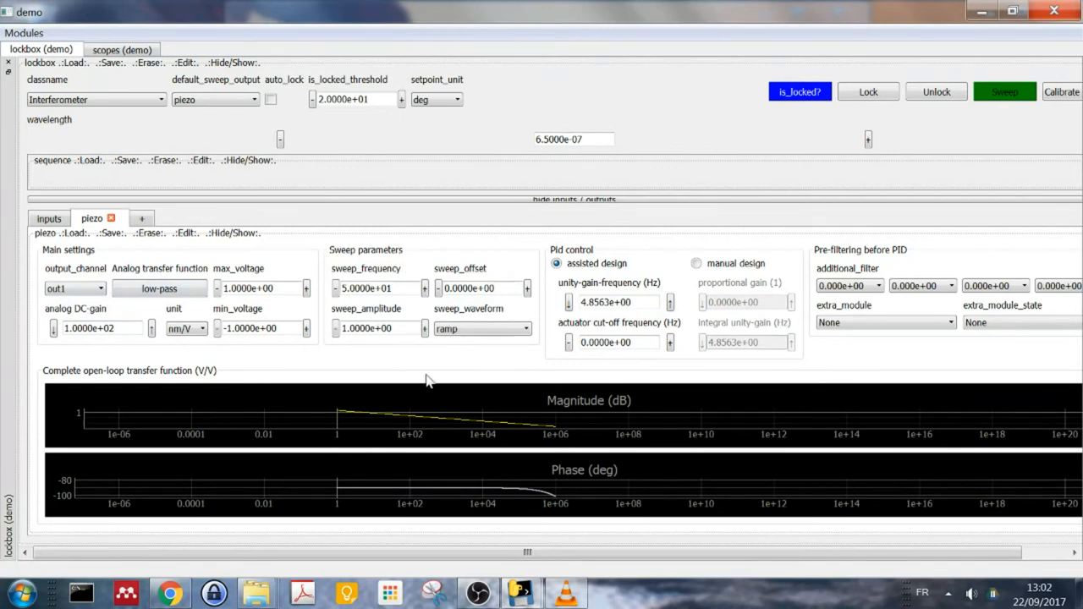
{"action": "mouse_move", "coordinate": [406, 281]}
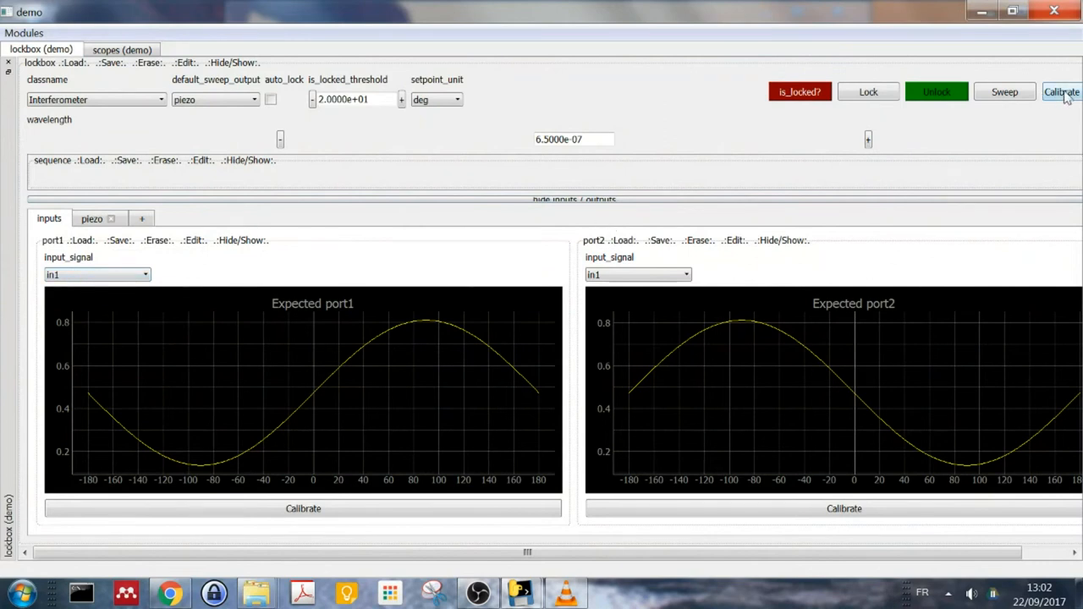
Step: Calibrate the lockbox inputs to record the interferometer fringe minimum and maximum
{"action": "left_click", "coordinate": [1062, 92]}
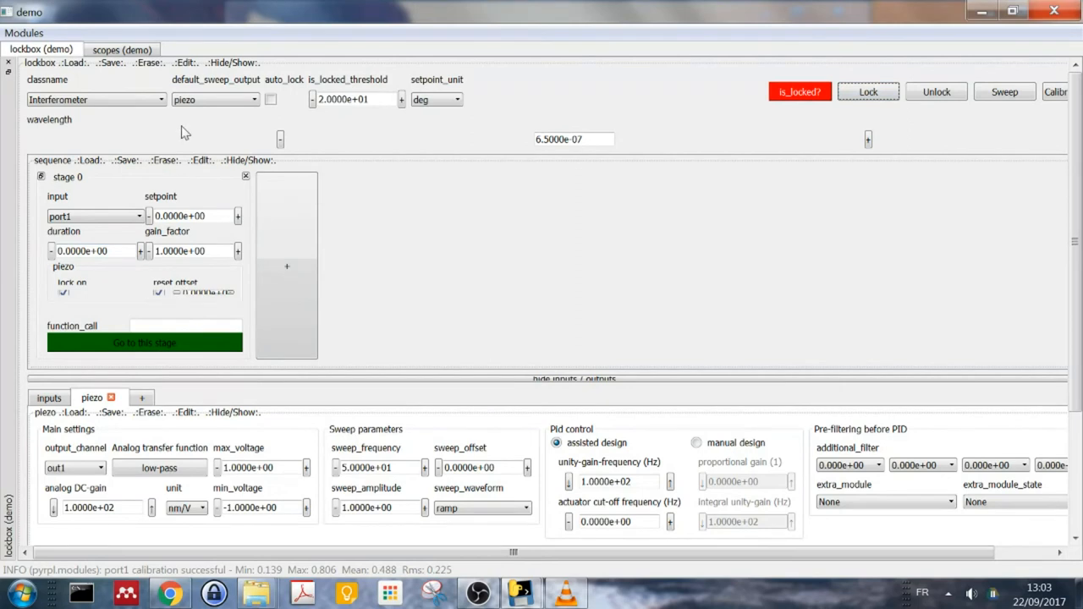
Step: Switch to the scope display and start continuous acquisition
{"action": "left_click", "coordinate": [122, 49]}
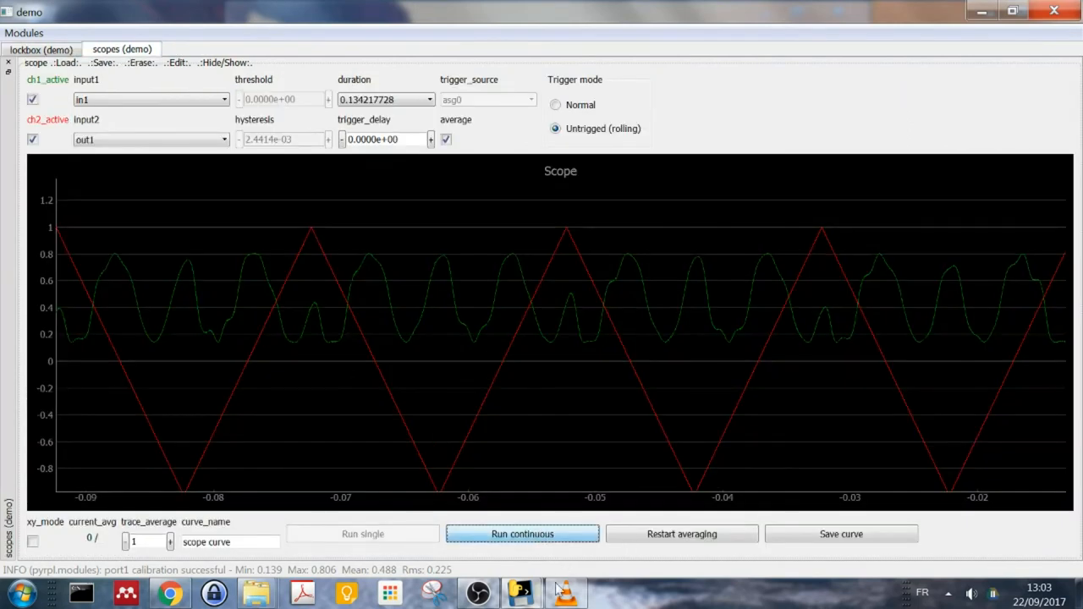
{"action": "left_click", "coordinate": [522, 534]}
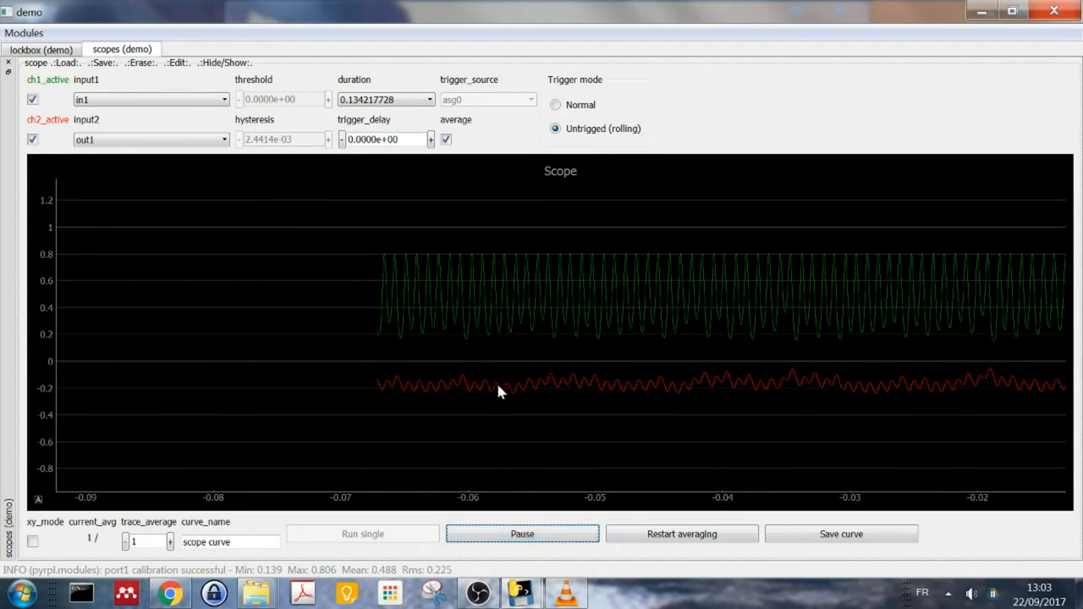
{"action": "mouse_move", "coordinate": [626, 385]}
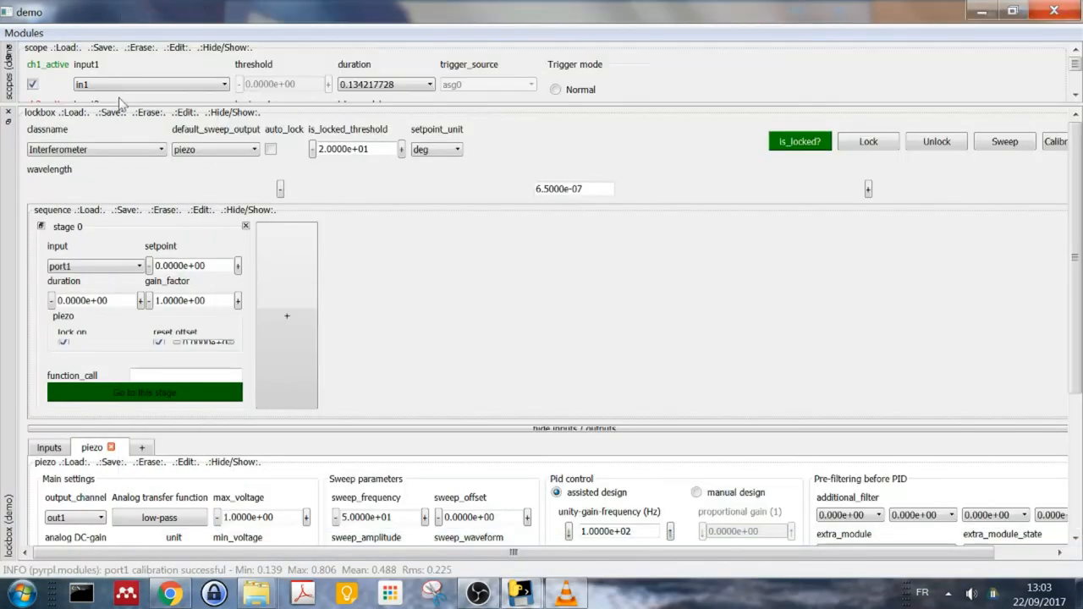
{"action": "mouse_move", "coordinate": [246, 103]}
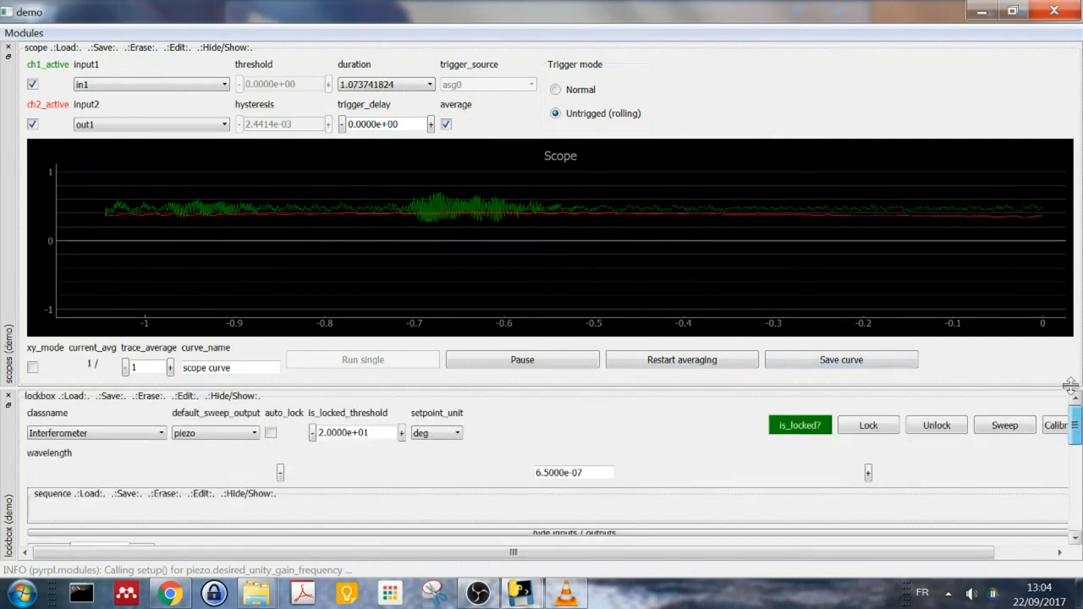
Step: Sweep the piezo across the fringes with the output trace hidden, then stop the sweep
{"action": "left_click", "coordinate": [936, 425]}
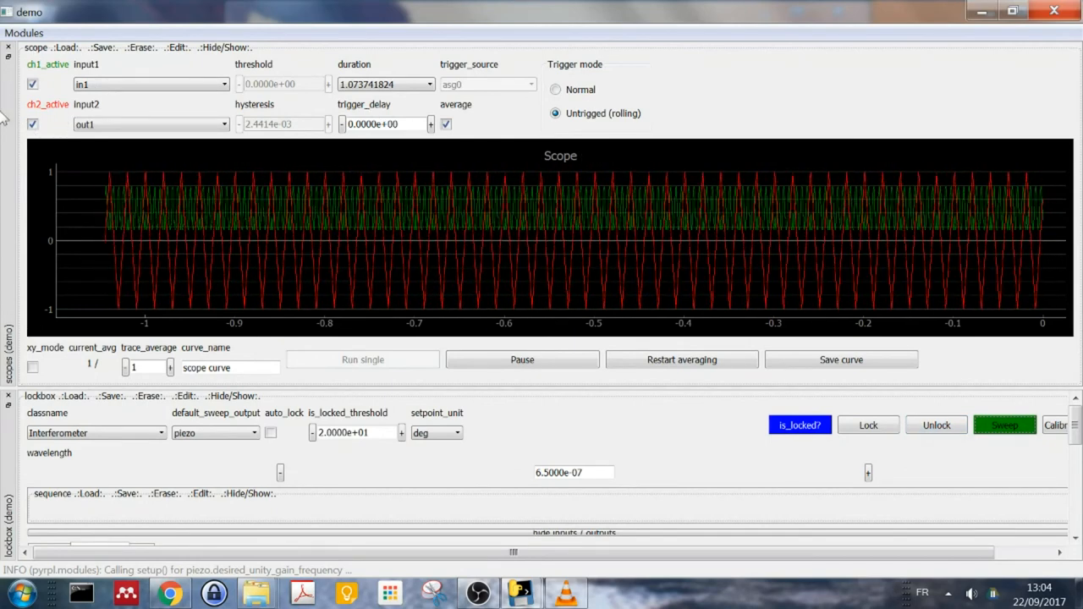
{"action": "left_click", "coordinate": [32, 124]}
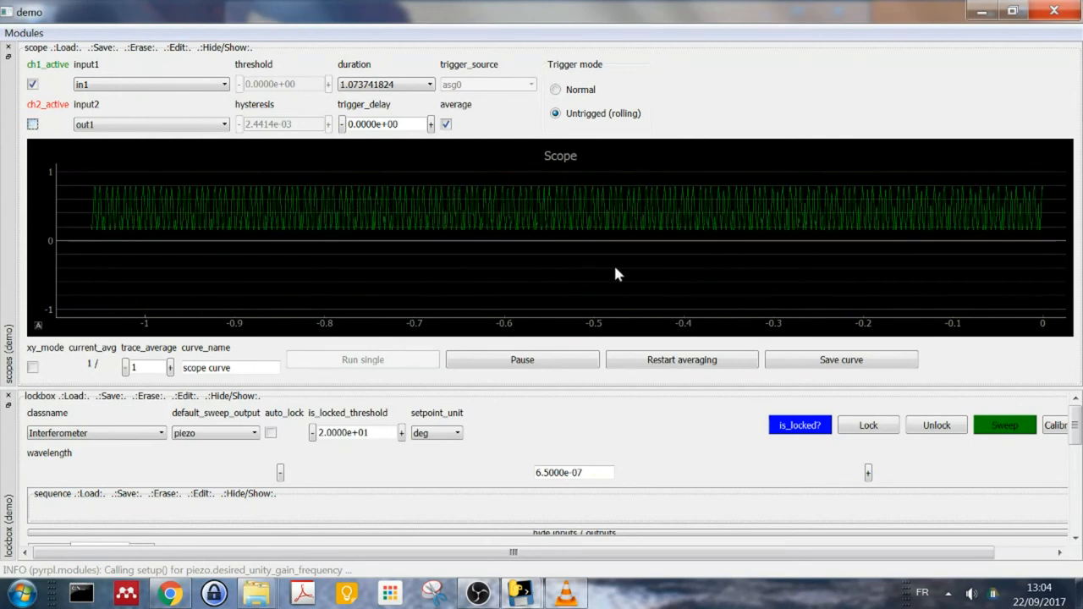
{"action": "left_click", "coordinate": [936, 425]}
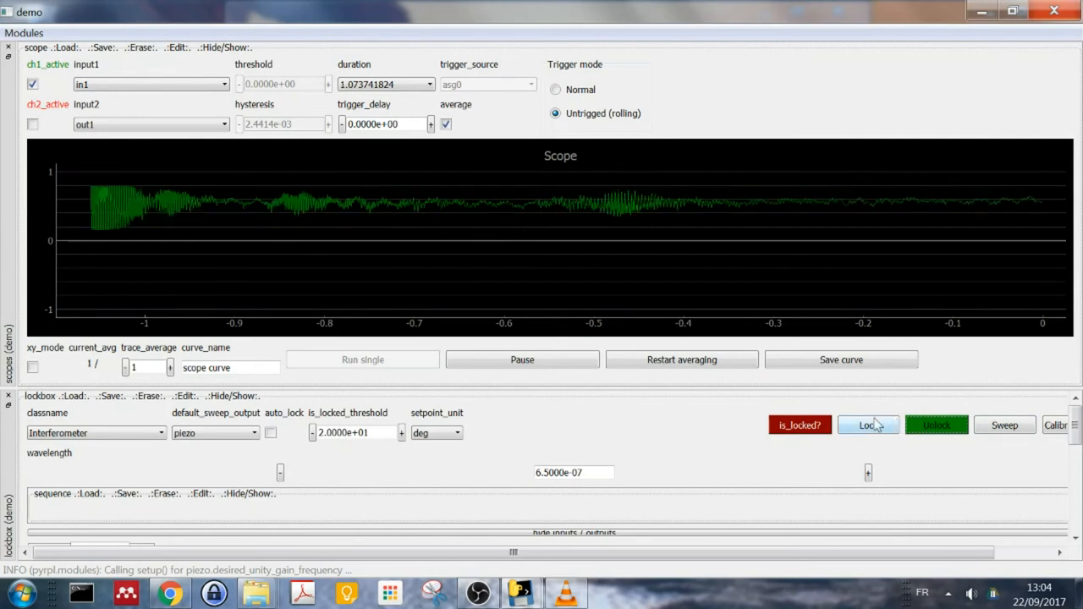
Step: Relock the interferometer and show the out1 trace on the scope again
{"action": "left_click", "coordinate": [867, 425]}
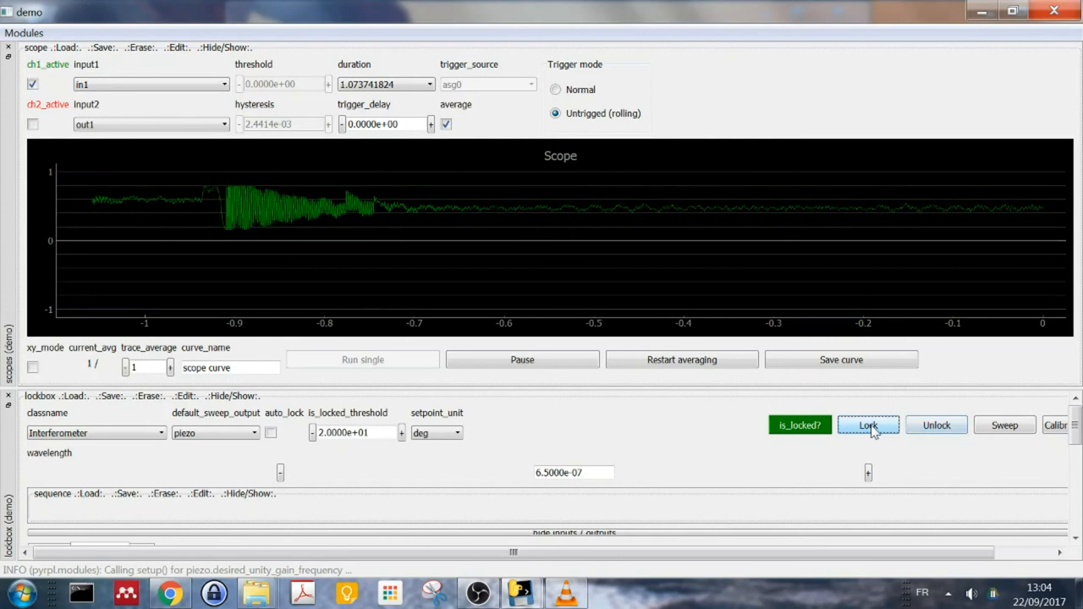
{"action": "left_click", "coordinate": [867, 425]}
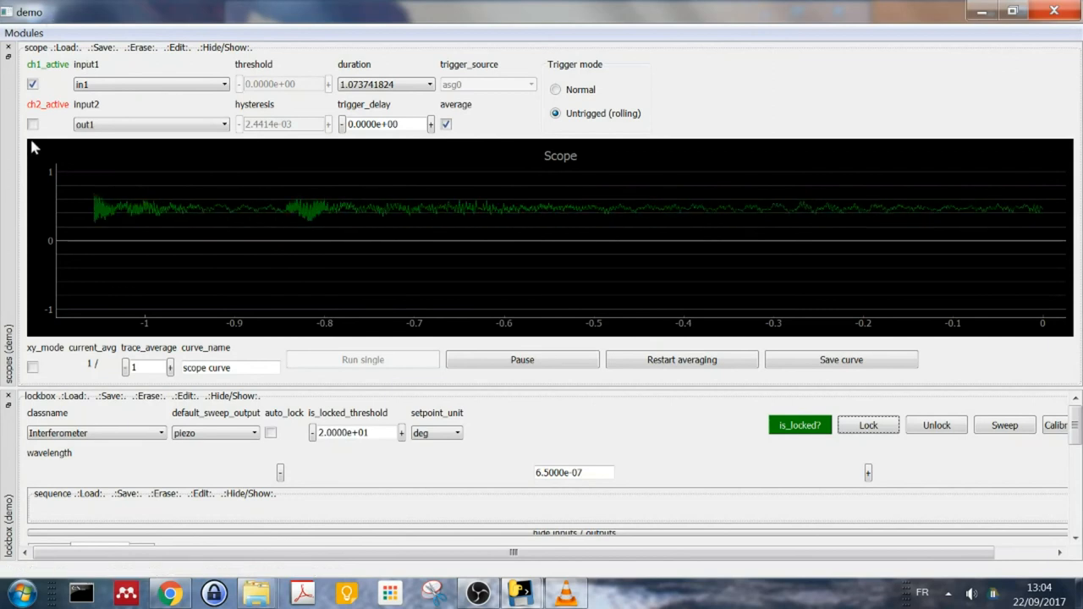
{"action": "left_click", "coordinate": [32, 124]}
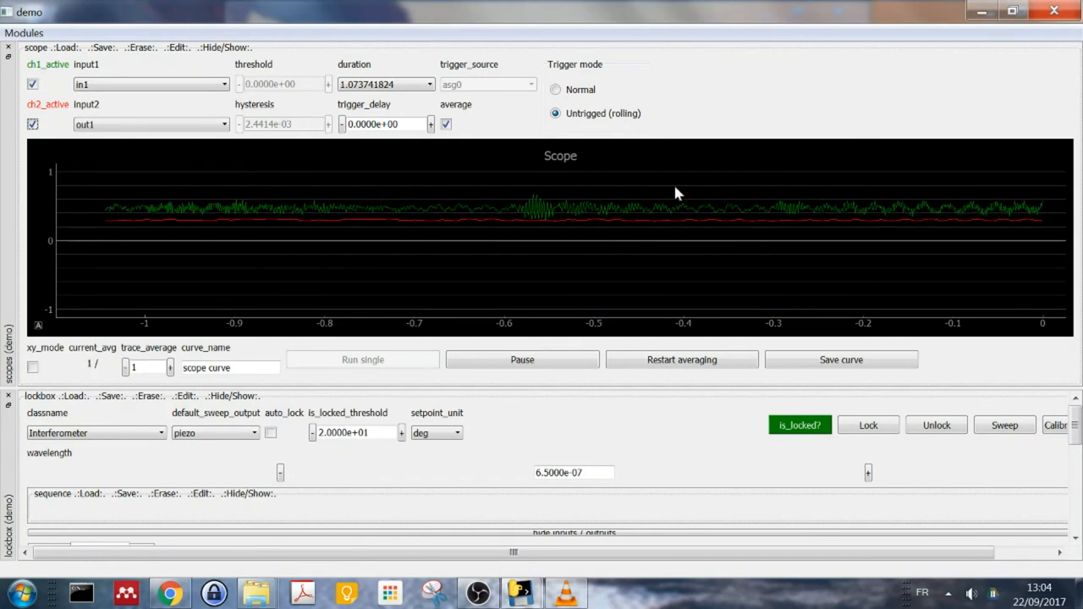
{"action": "mouse_move", "coordinate": [793, 232]}
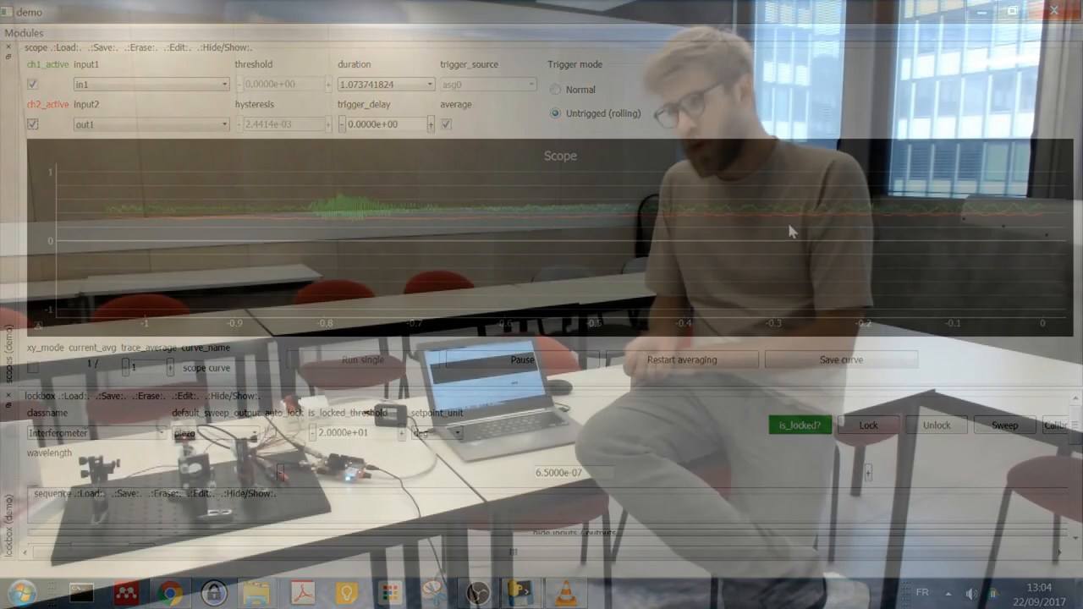
Step: Load the networkanalyzer module from the Modules menu
{"action": "left_click", "coordinate": [24, 32]}
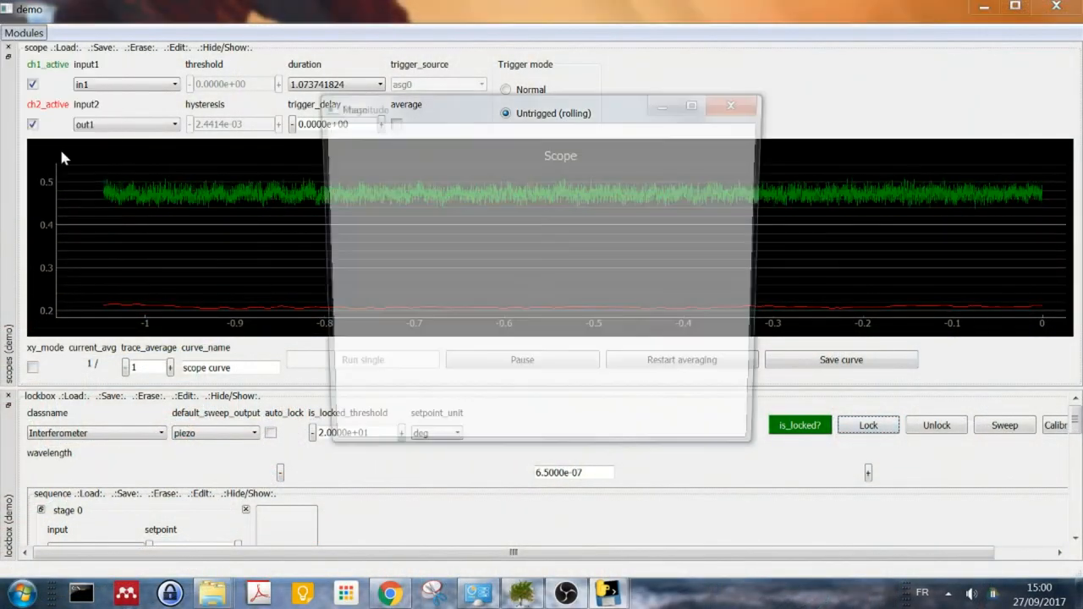
{"action": "left_click", "coordinate": [729, 105]}
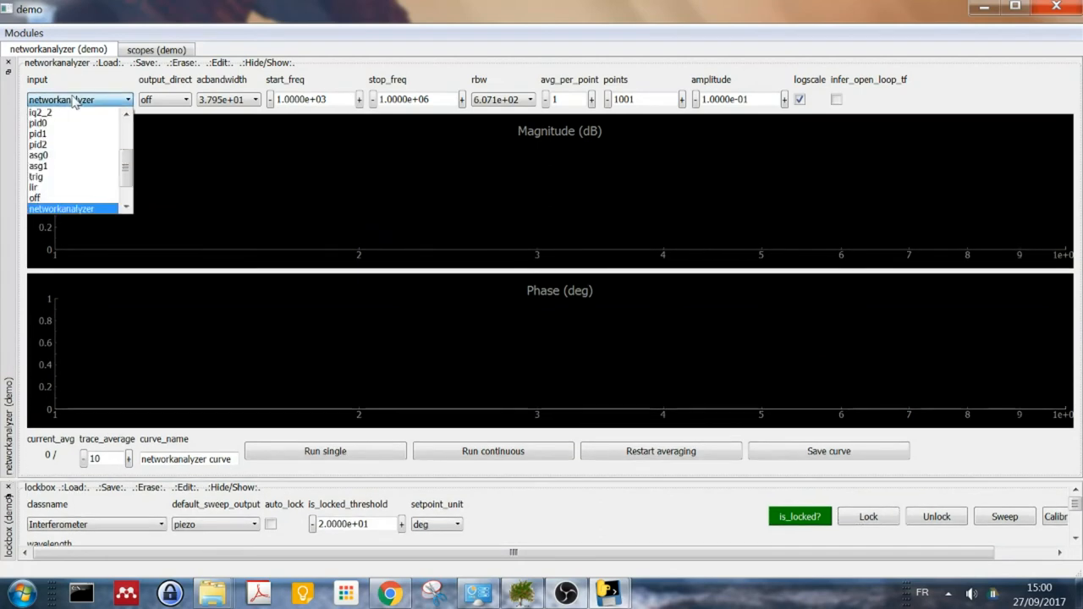
Step: Set the network analyzer input to in1, output to out1, range 200 Hz to 1e4 Hz
{"action": "left_click", "coordinate": [125, 136]}
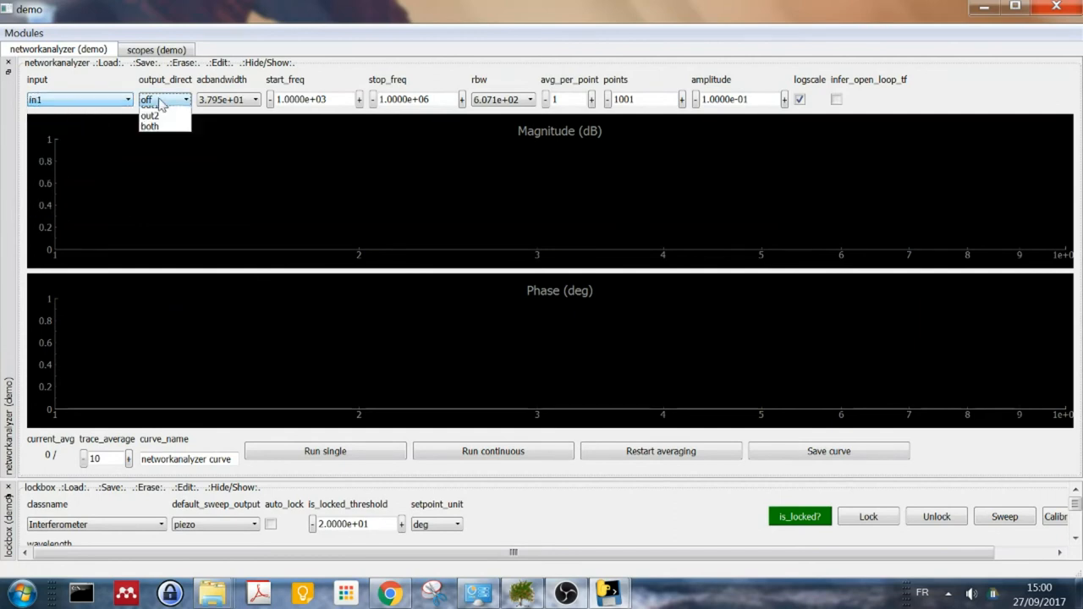
{"action": "left_click", "coordinate": [151, 103]}
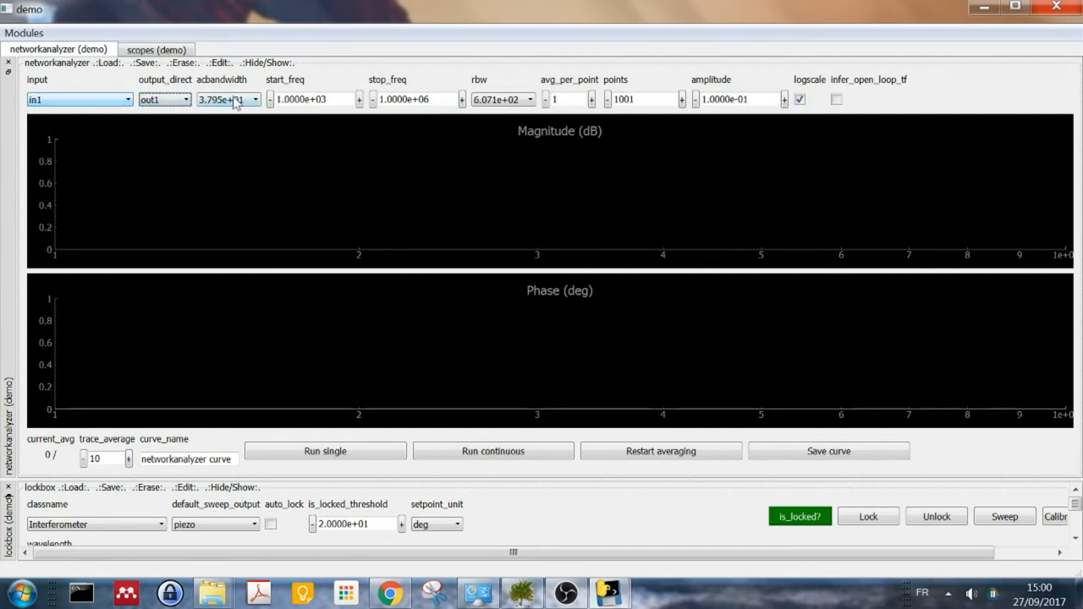
{"action": "triple_click", "coordinate": [313, 99]}
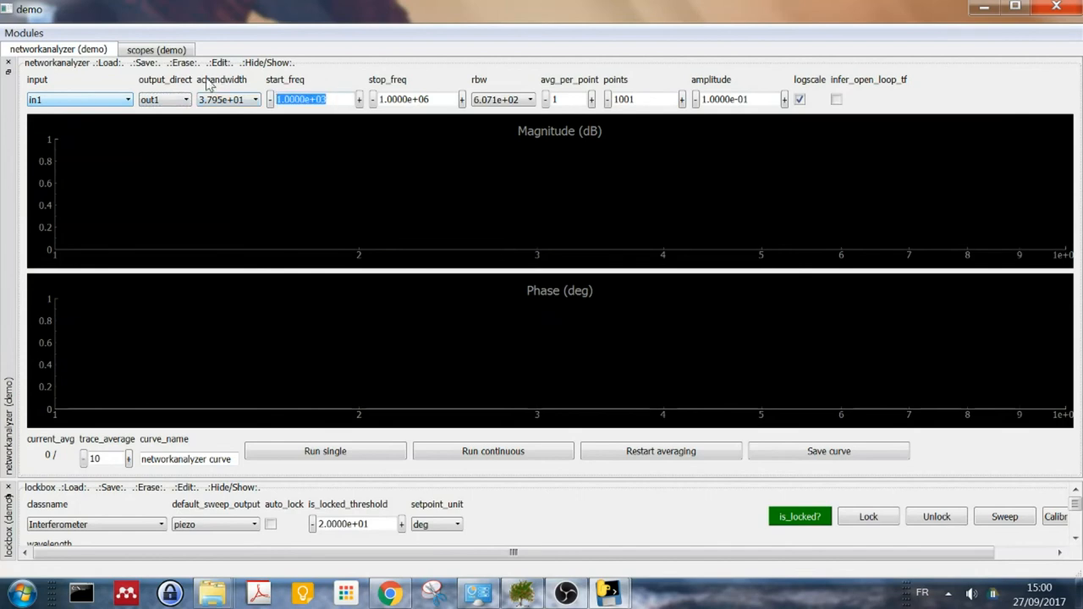
{"action": "type", "text": "200"}
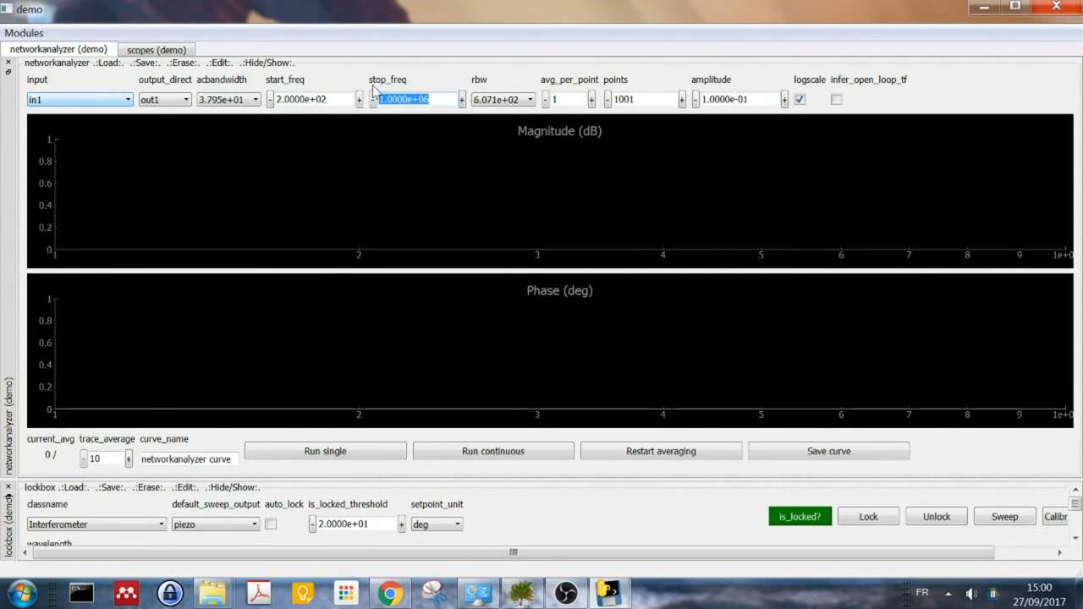
{"action": "type", "text": "1e4"}
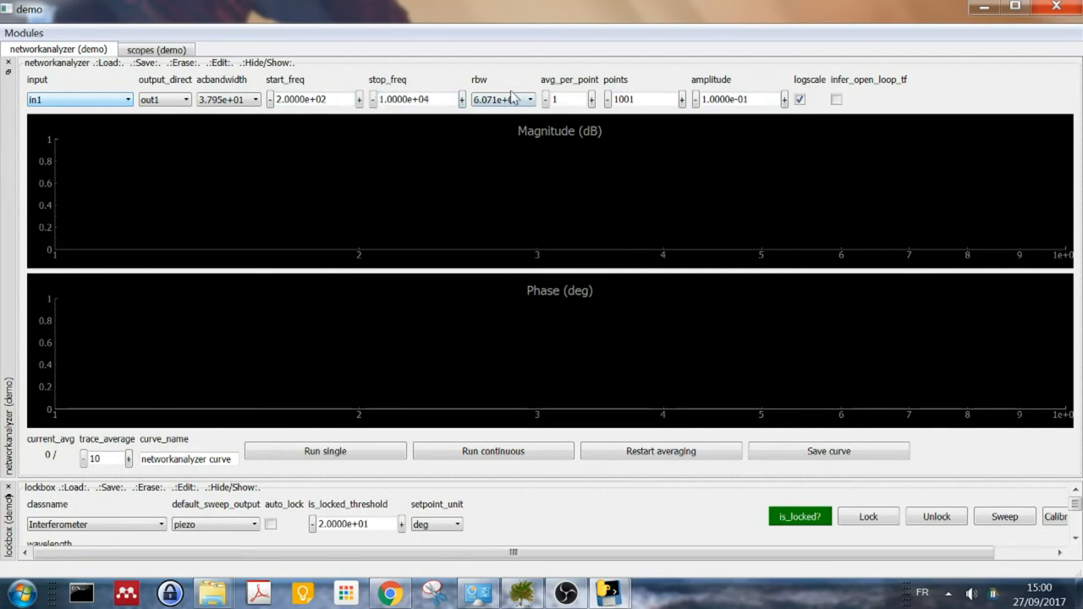
Step: Set resolution bandwidth to 1.518e+02 and run a single sweep
{"action": "left_click", "coordinate": [529, 99]}
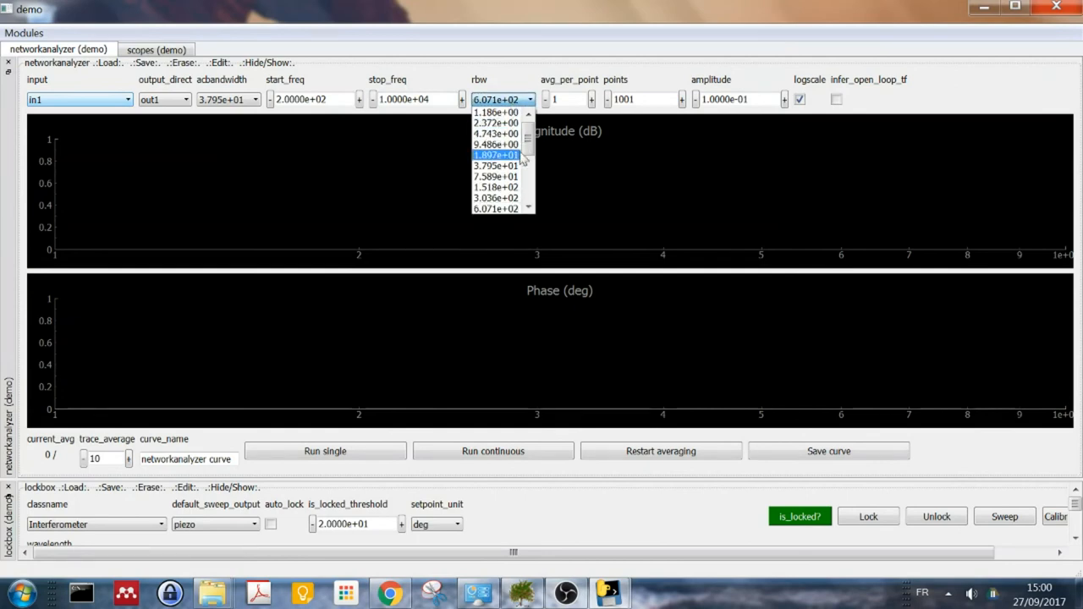
{"action": "left_click", "coordinate": [495, 187]}
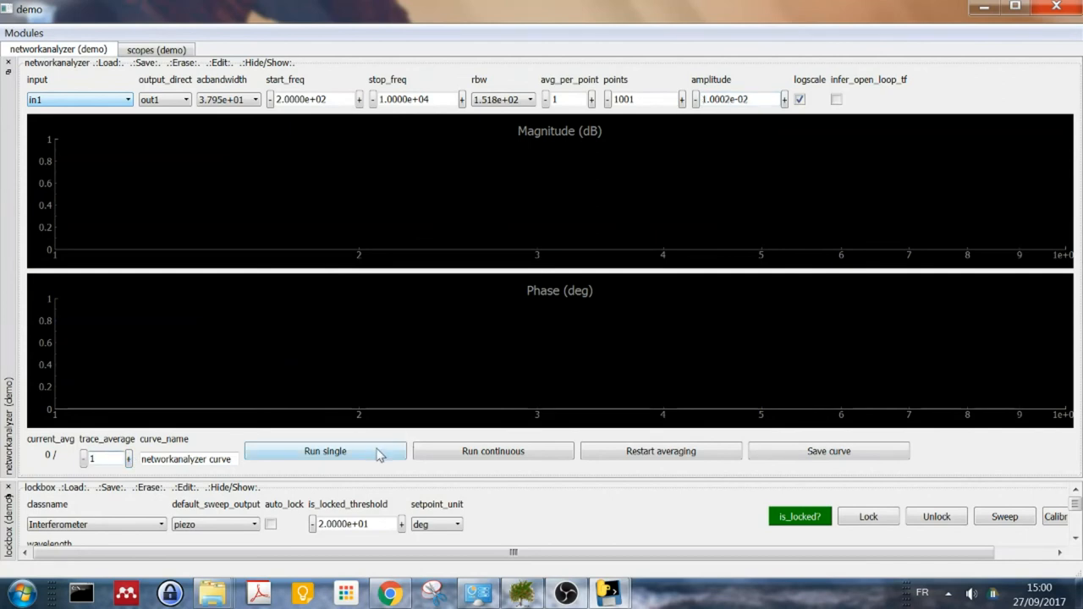
{"action": "left_click", "coordinate": [325, 451]}
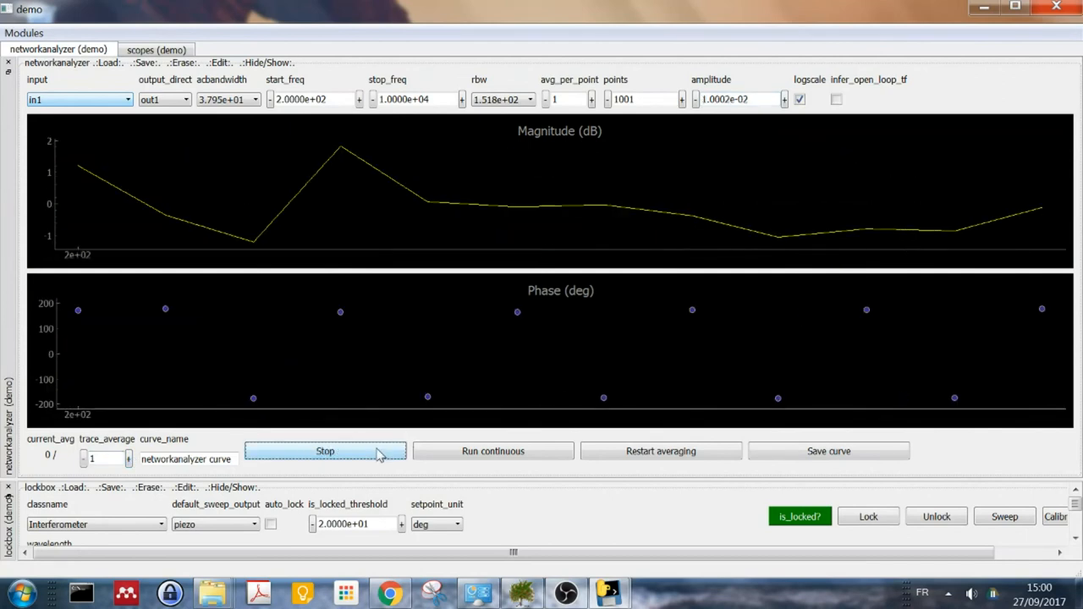